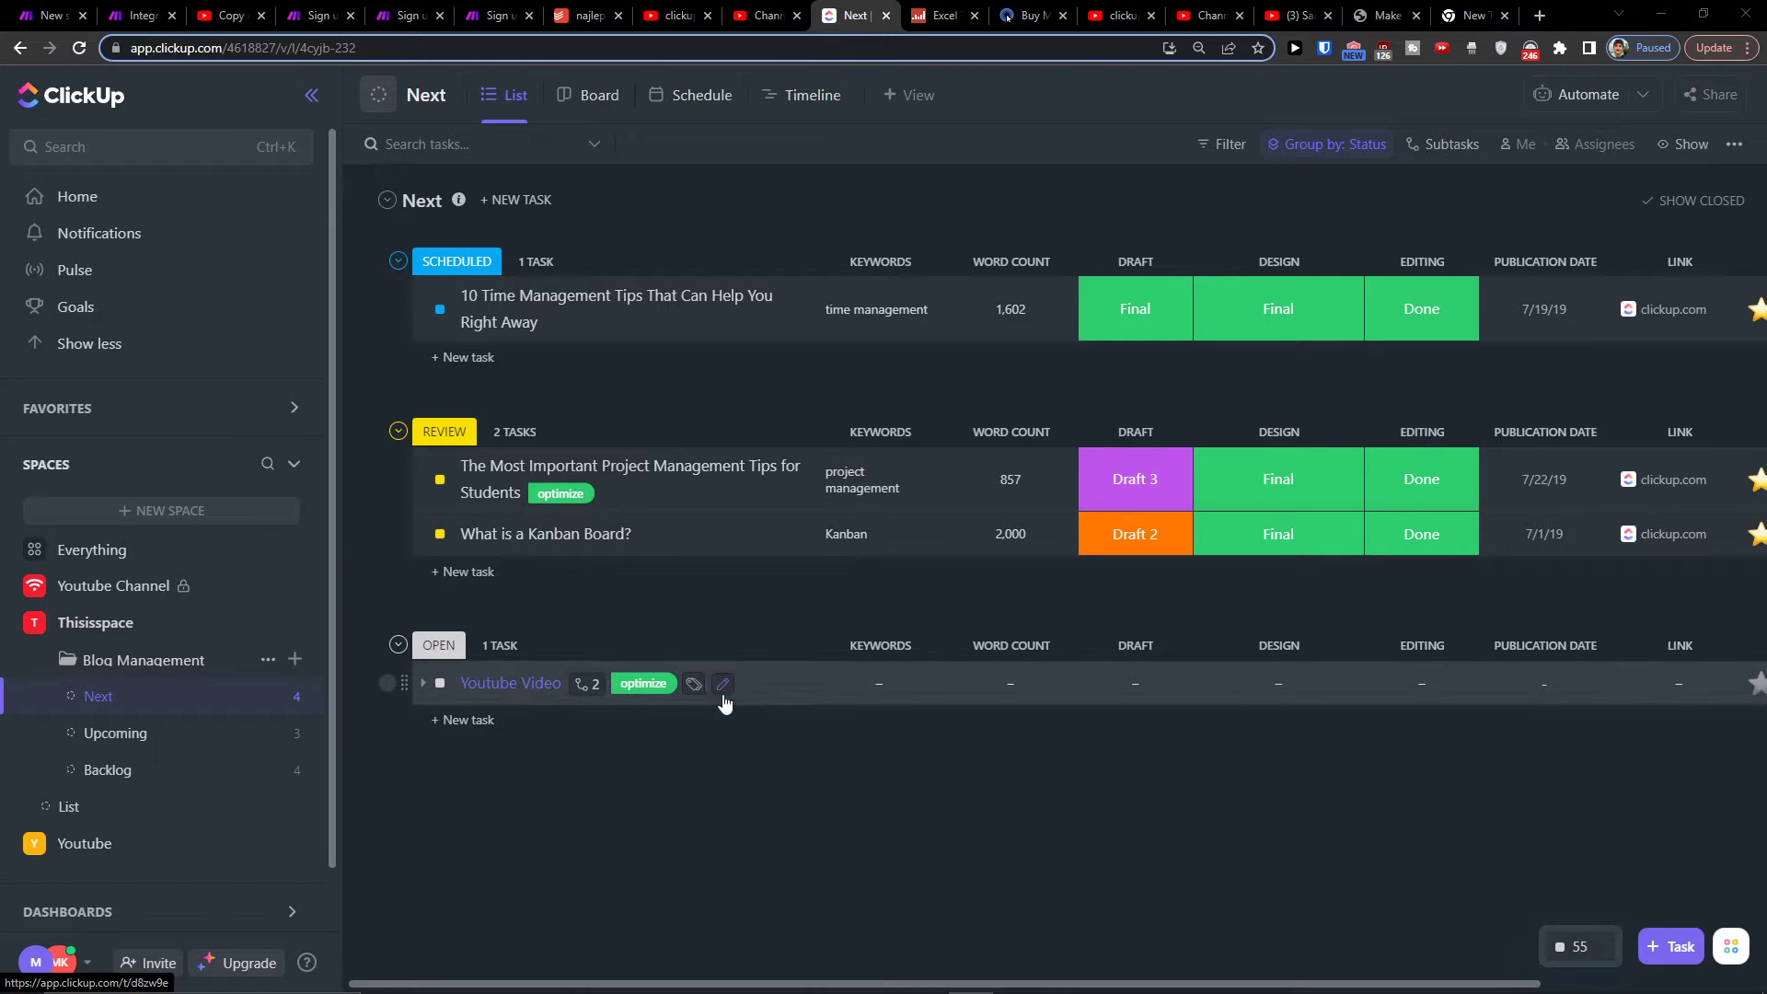
mouse_move(235, 85)
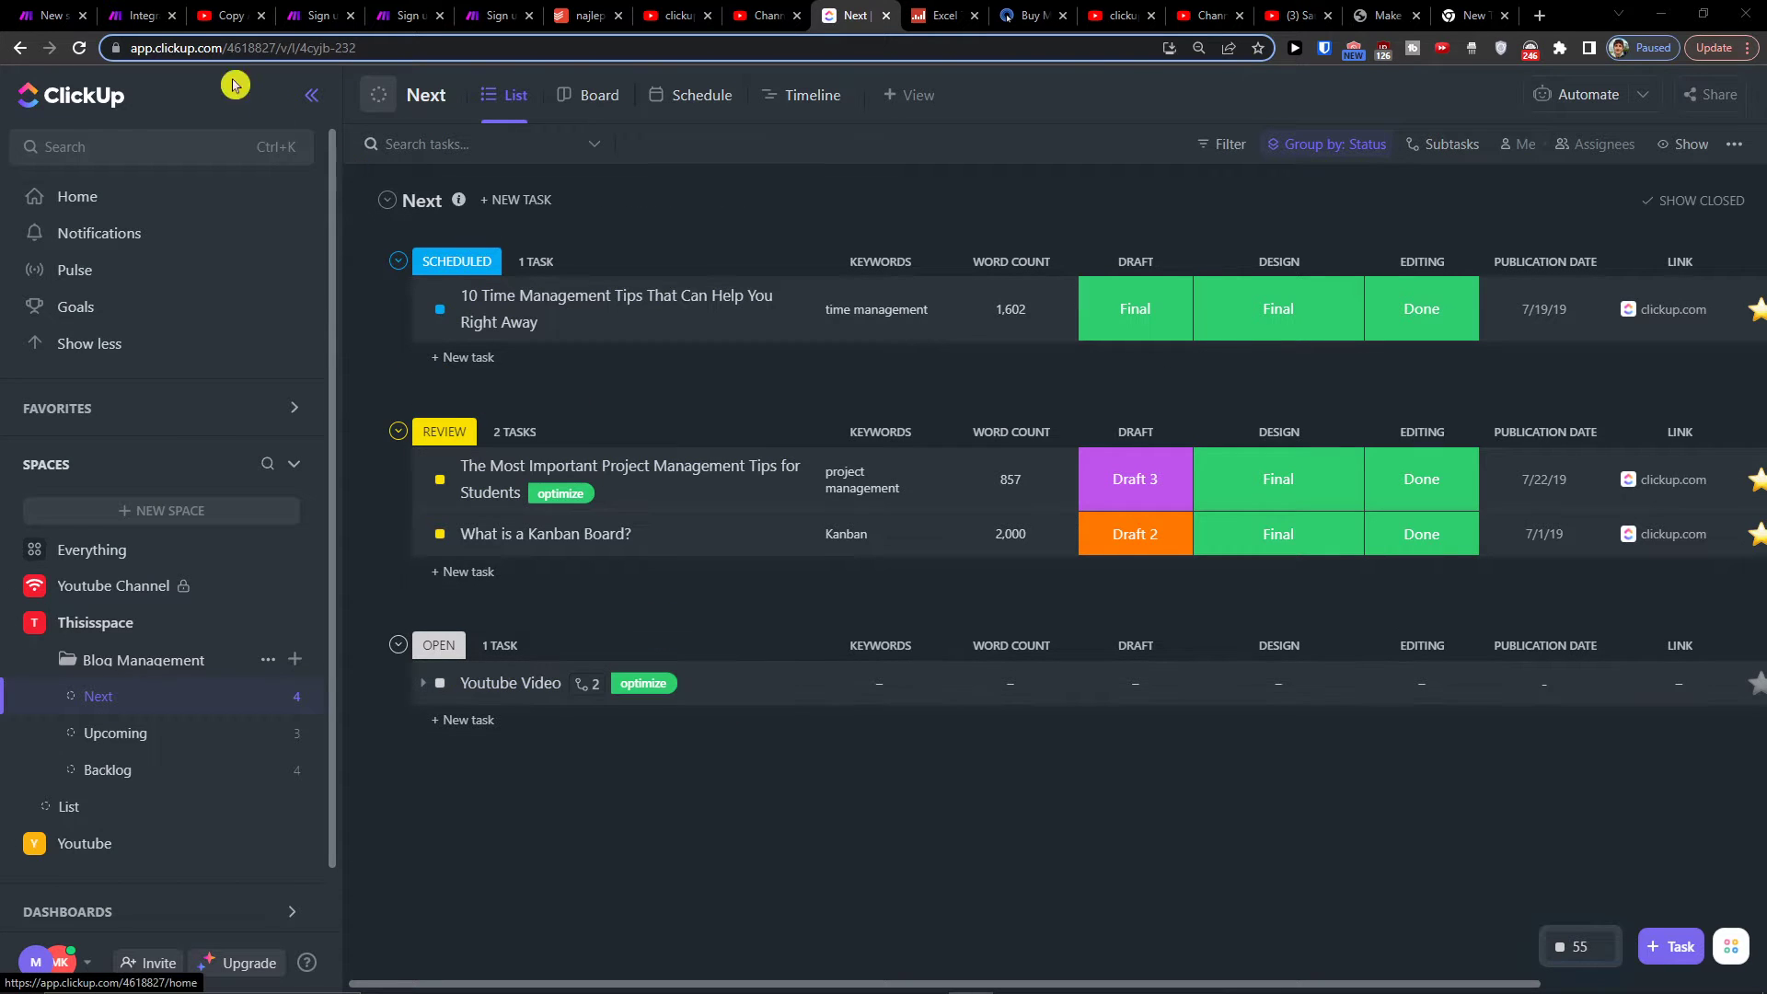
mouse_move(683, 182)
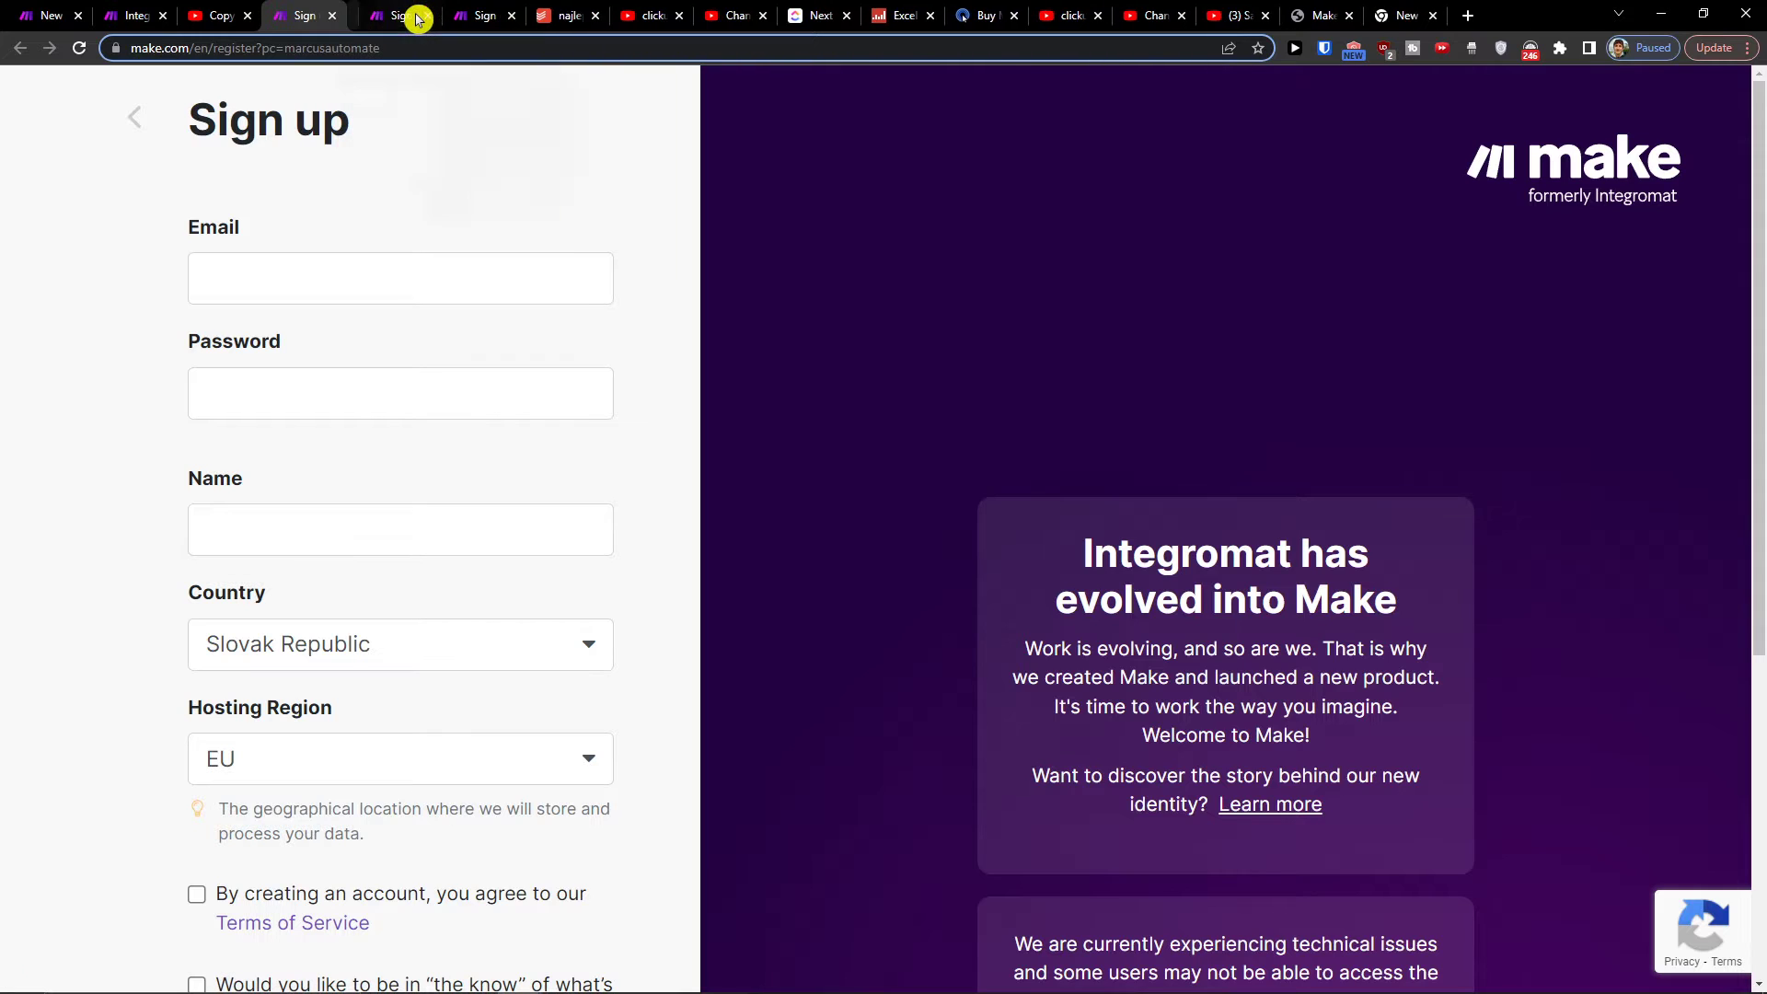
mouse_move(573, 248)
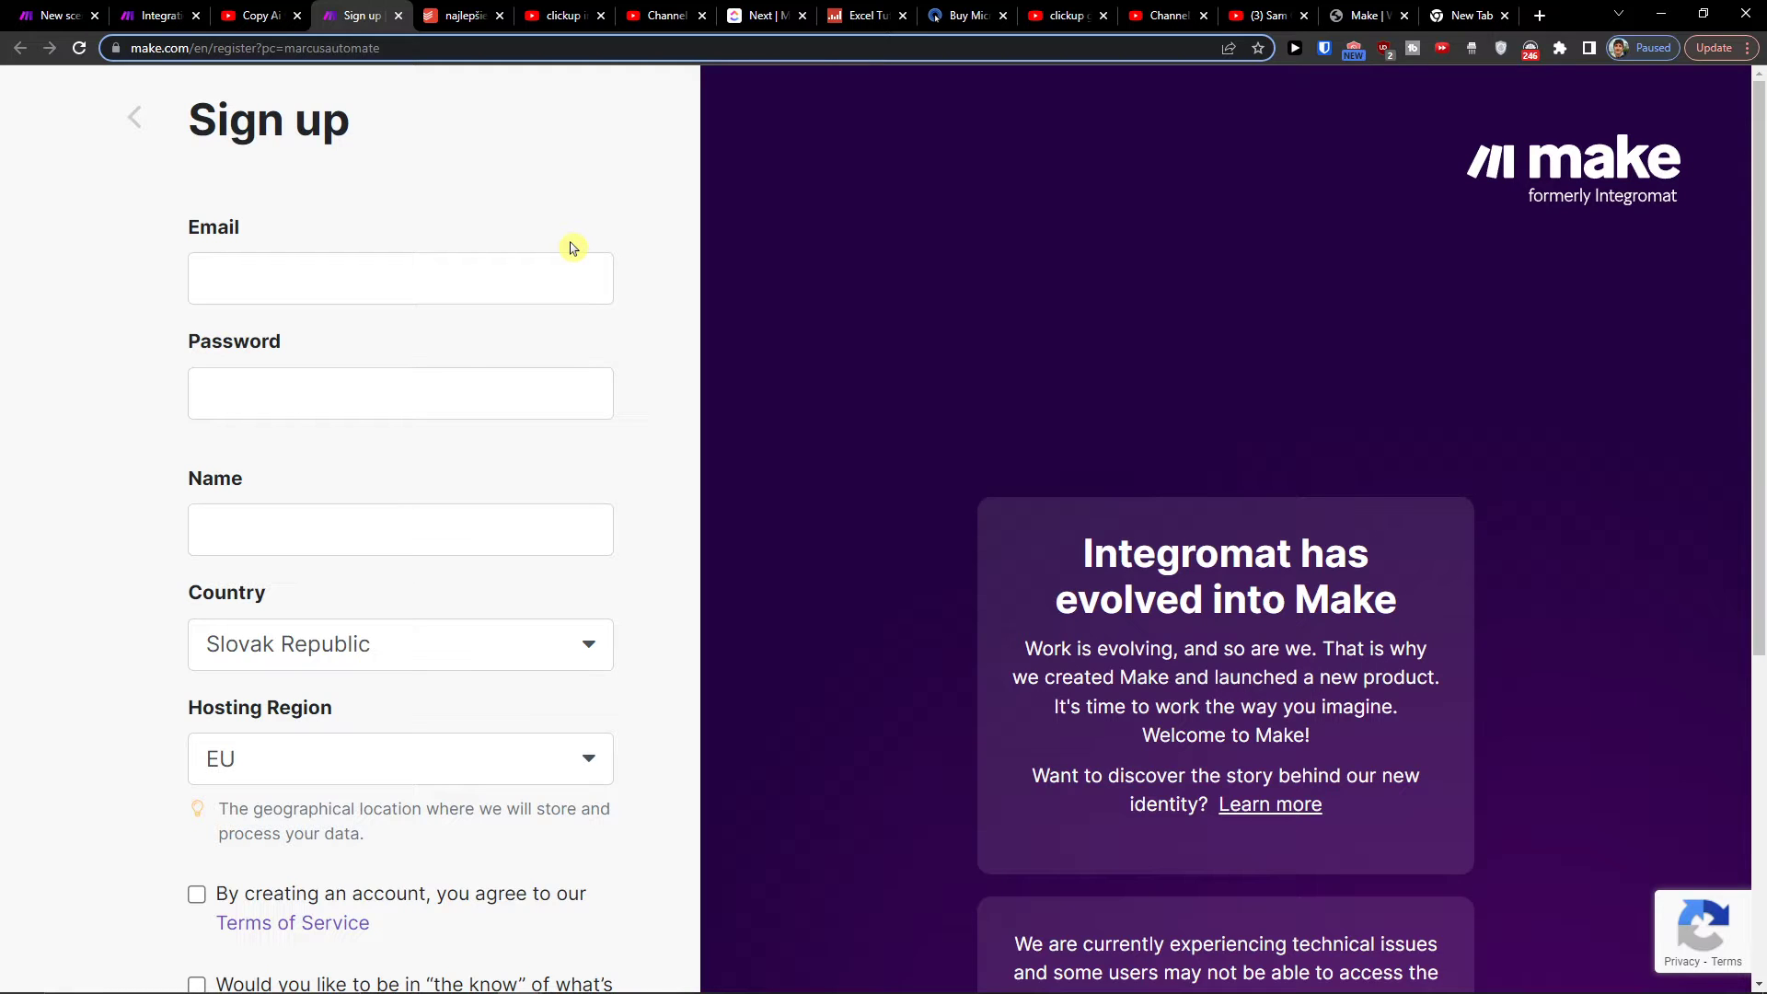
mouse_move(554, 242)
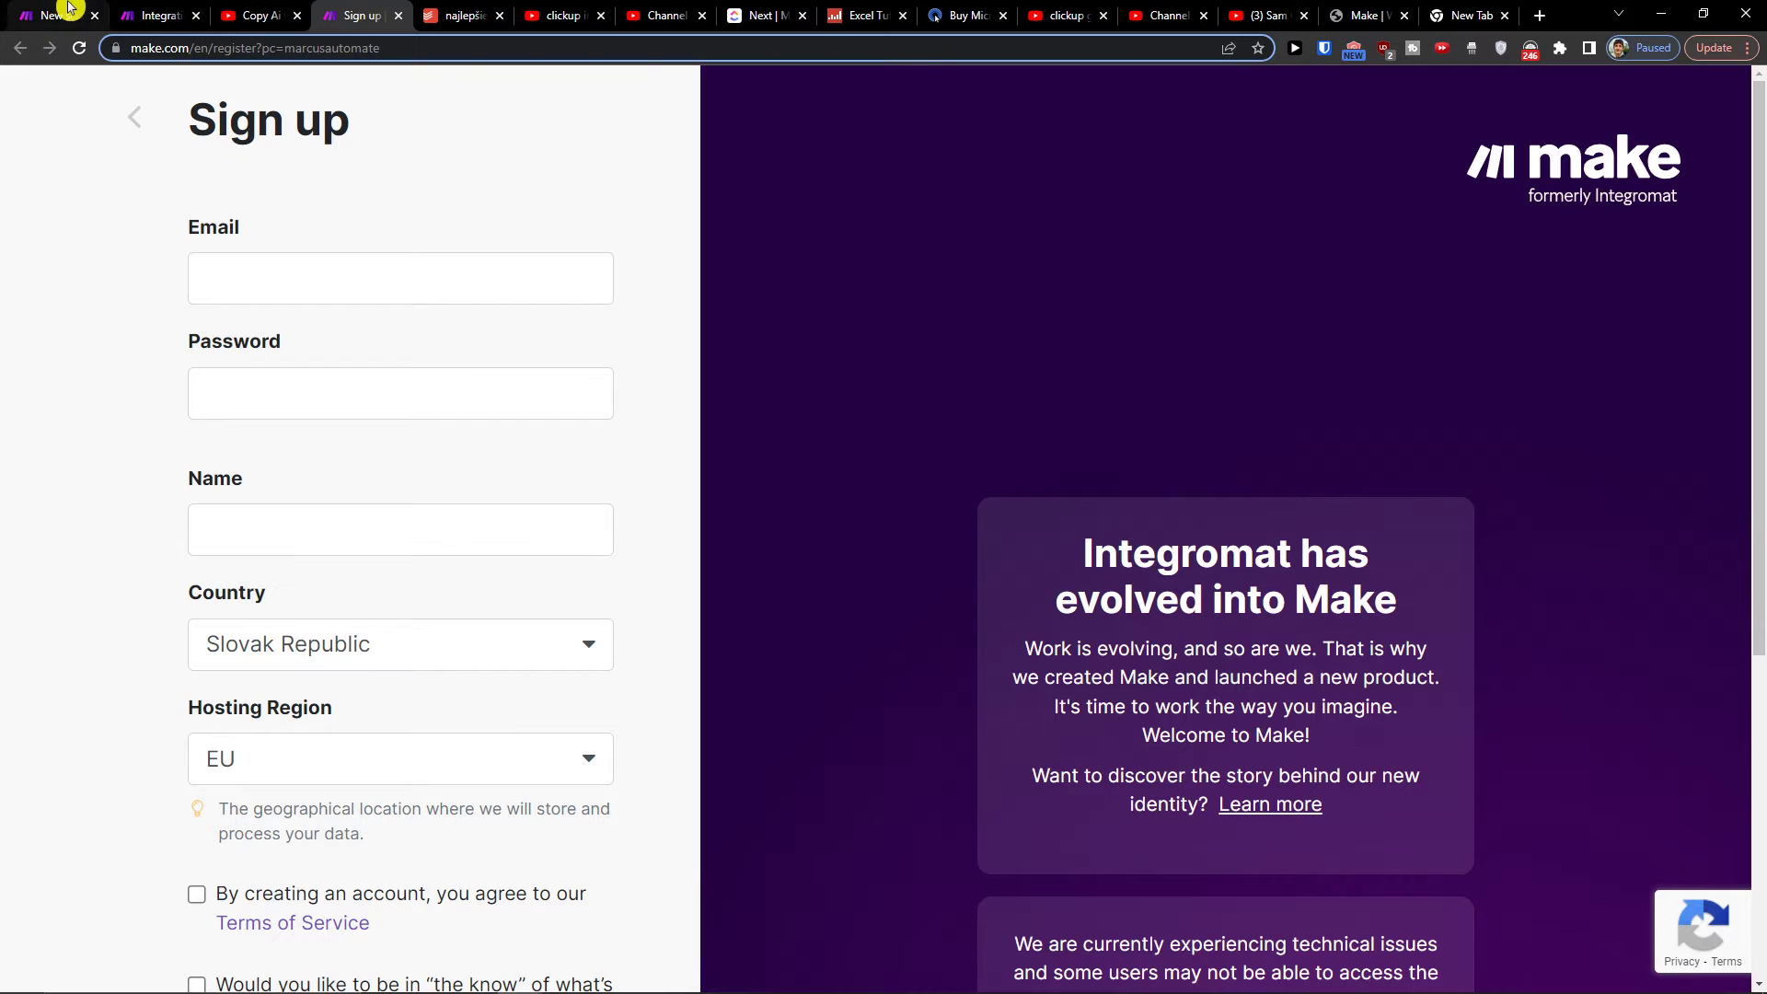
Step: Scroll down the Make sign-up page to reveal the terms checkbox and social sign-up options
scroll(down, 3)
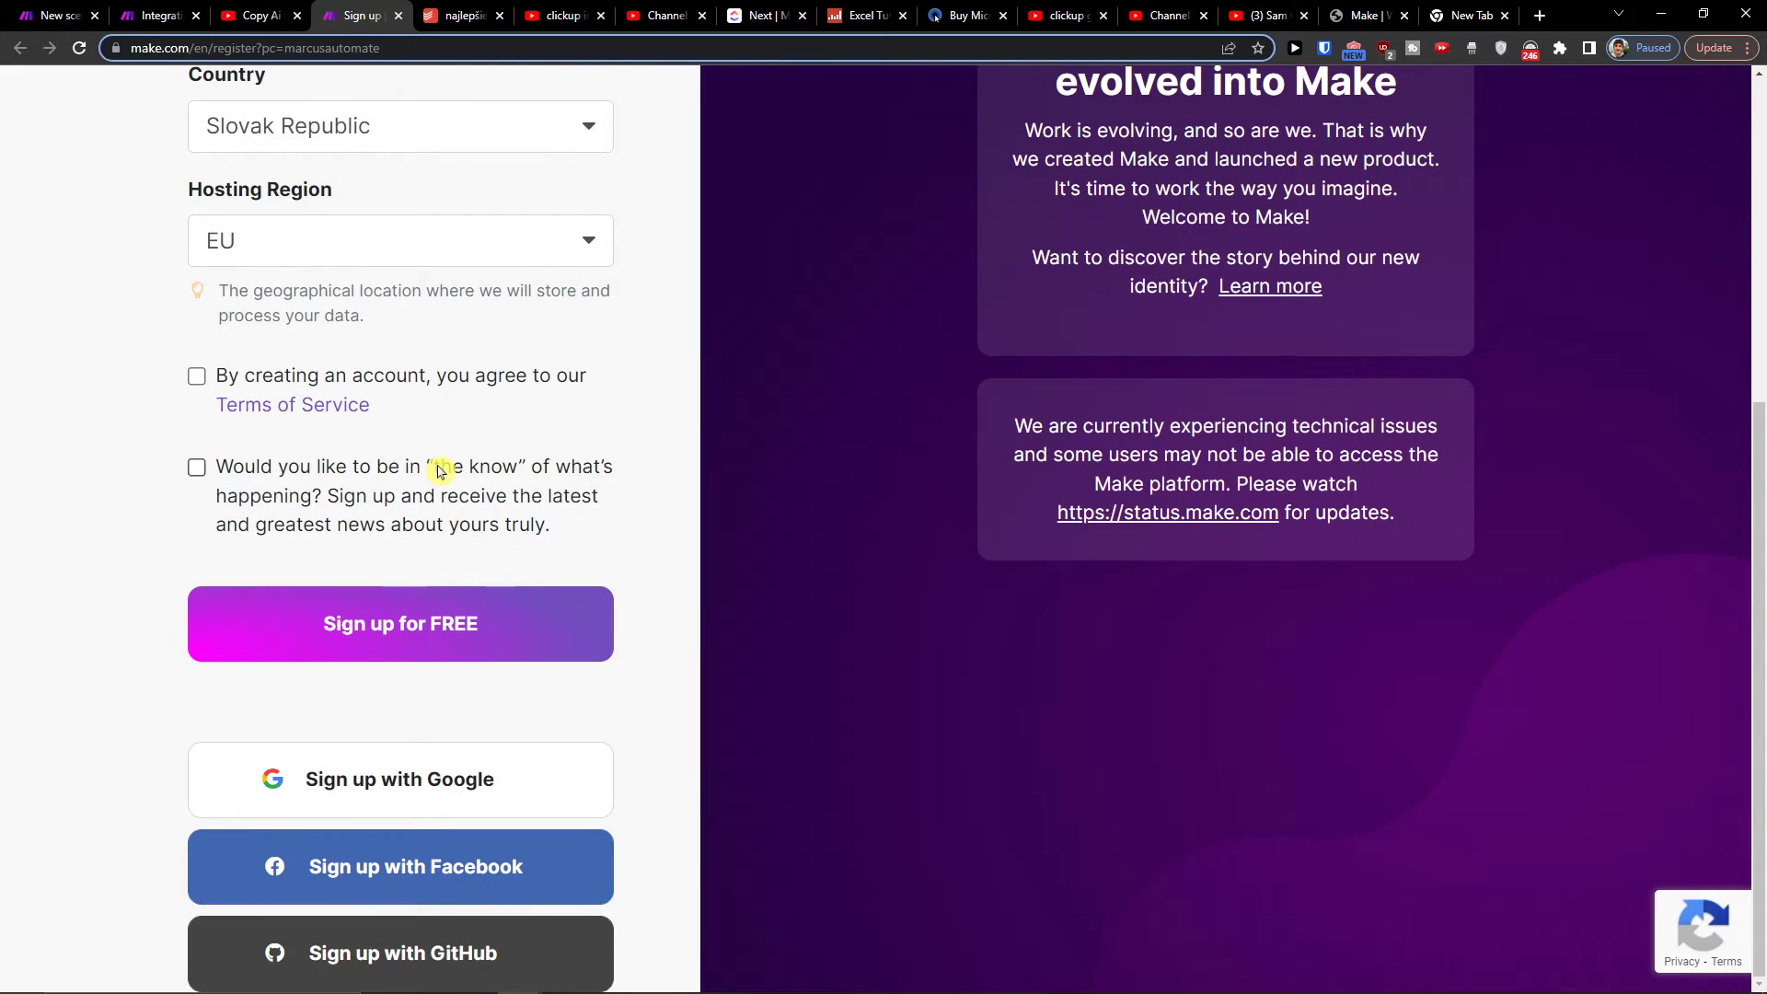
mouse_move(74, 9)
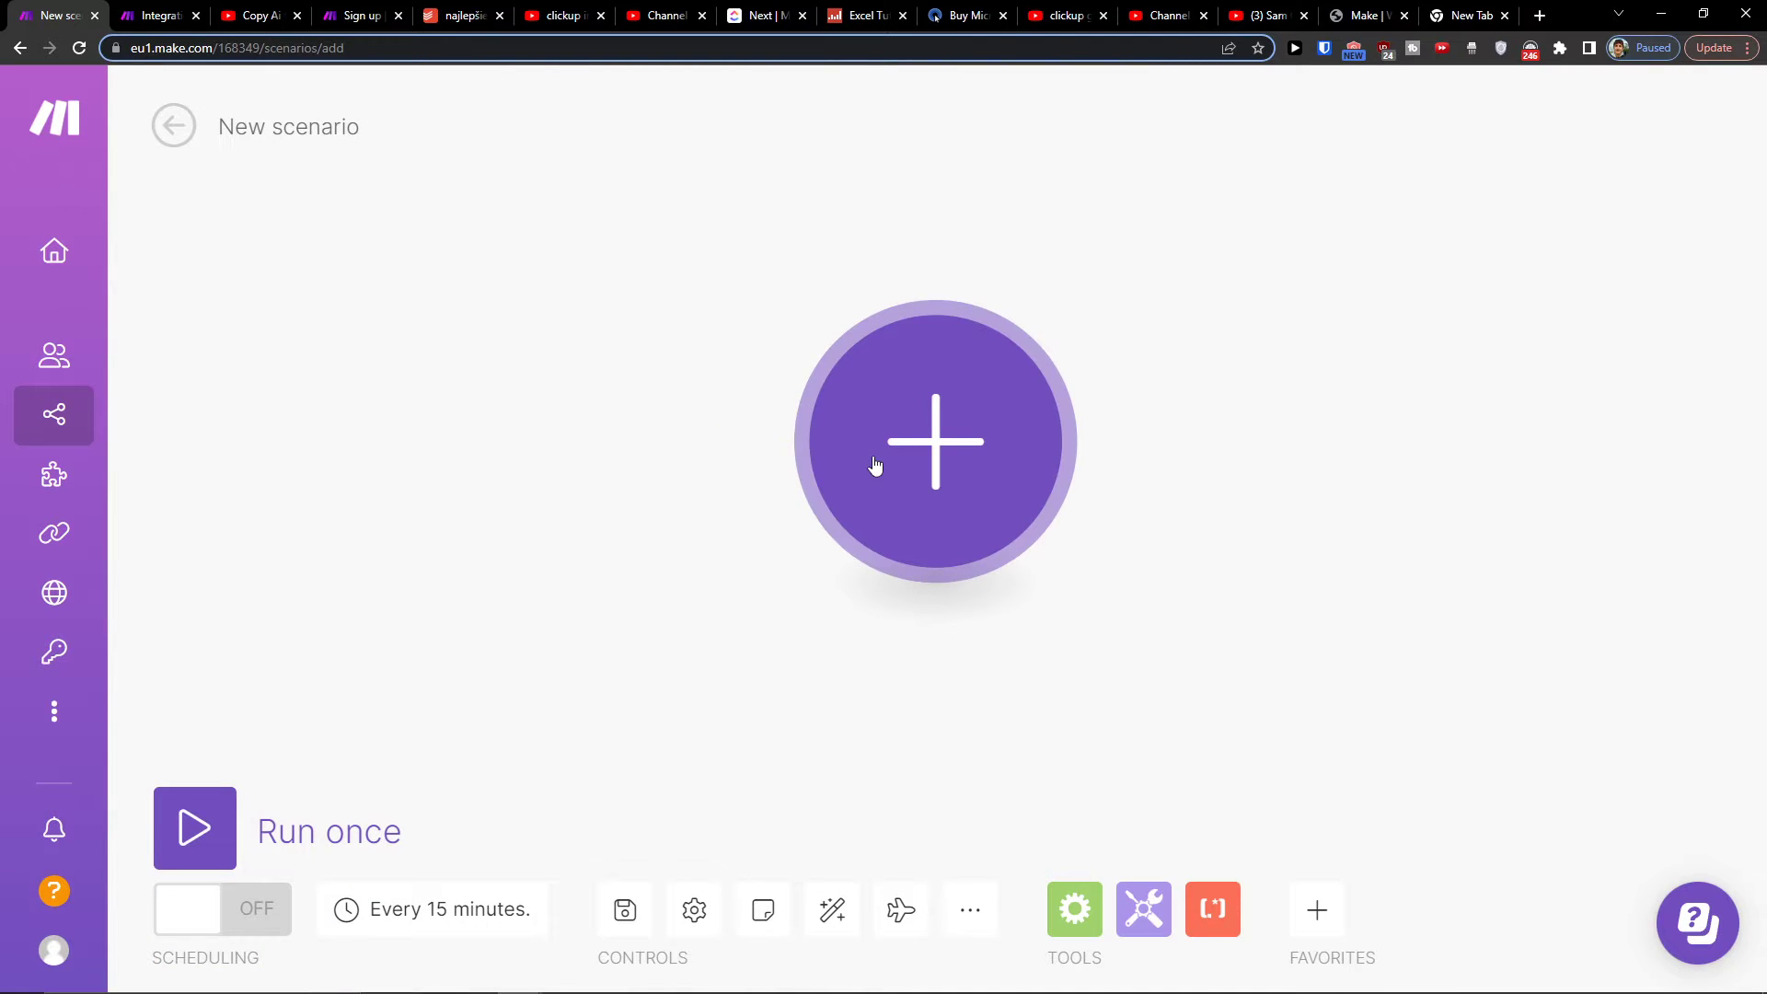
Step: Search 'clickup' in the first module's app list and choose ClickUp
click(933, 441)
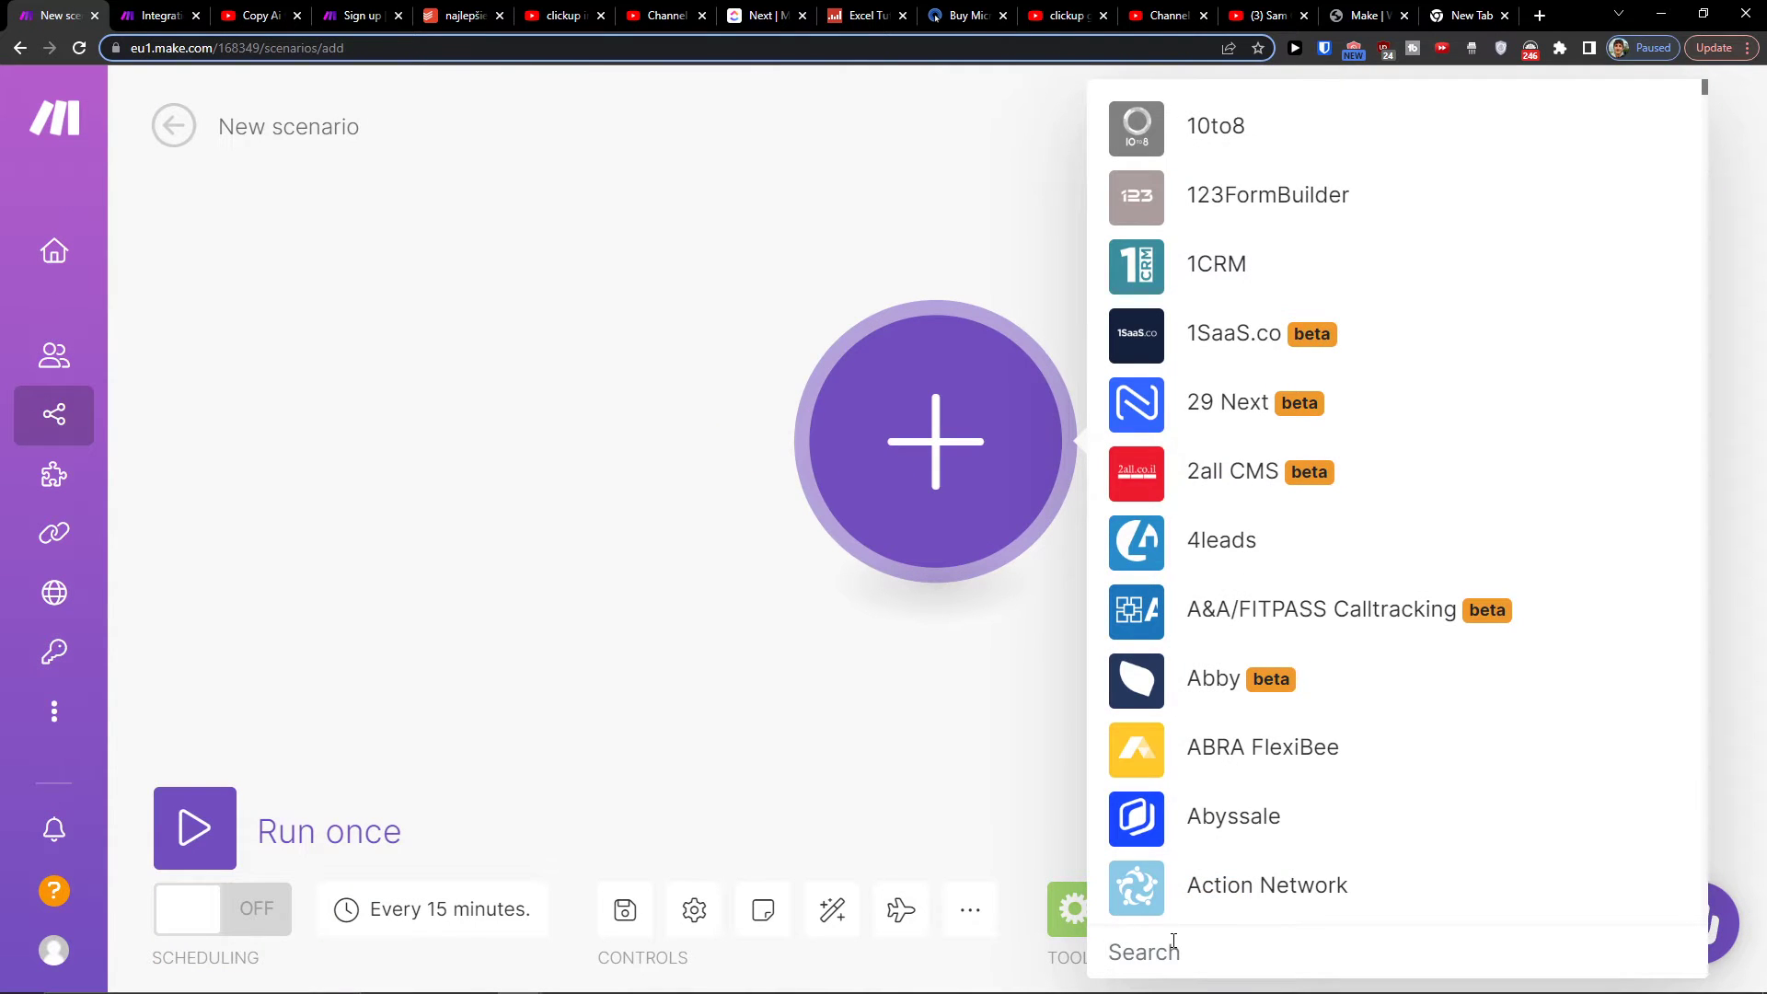
text(clickup)
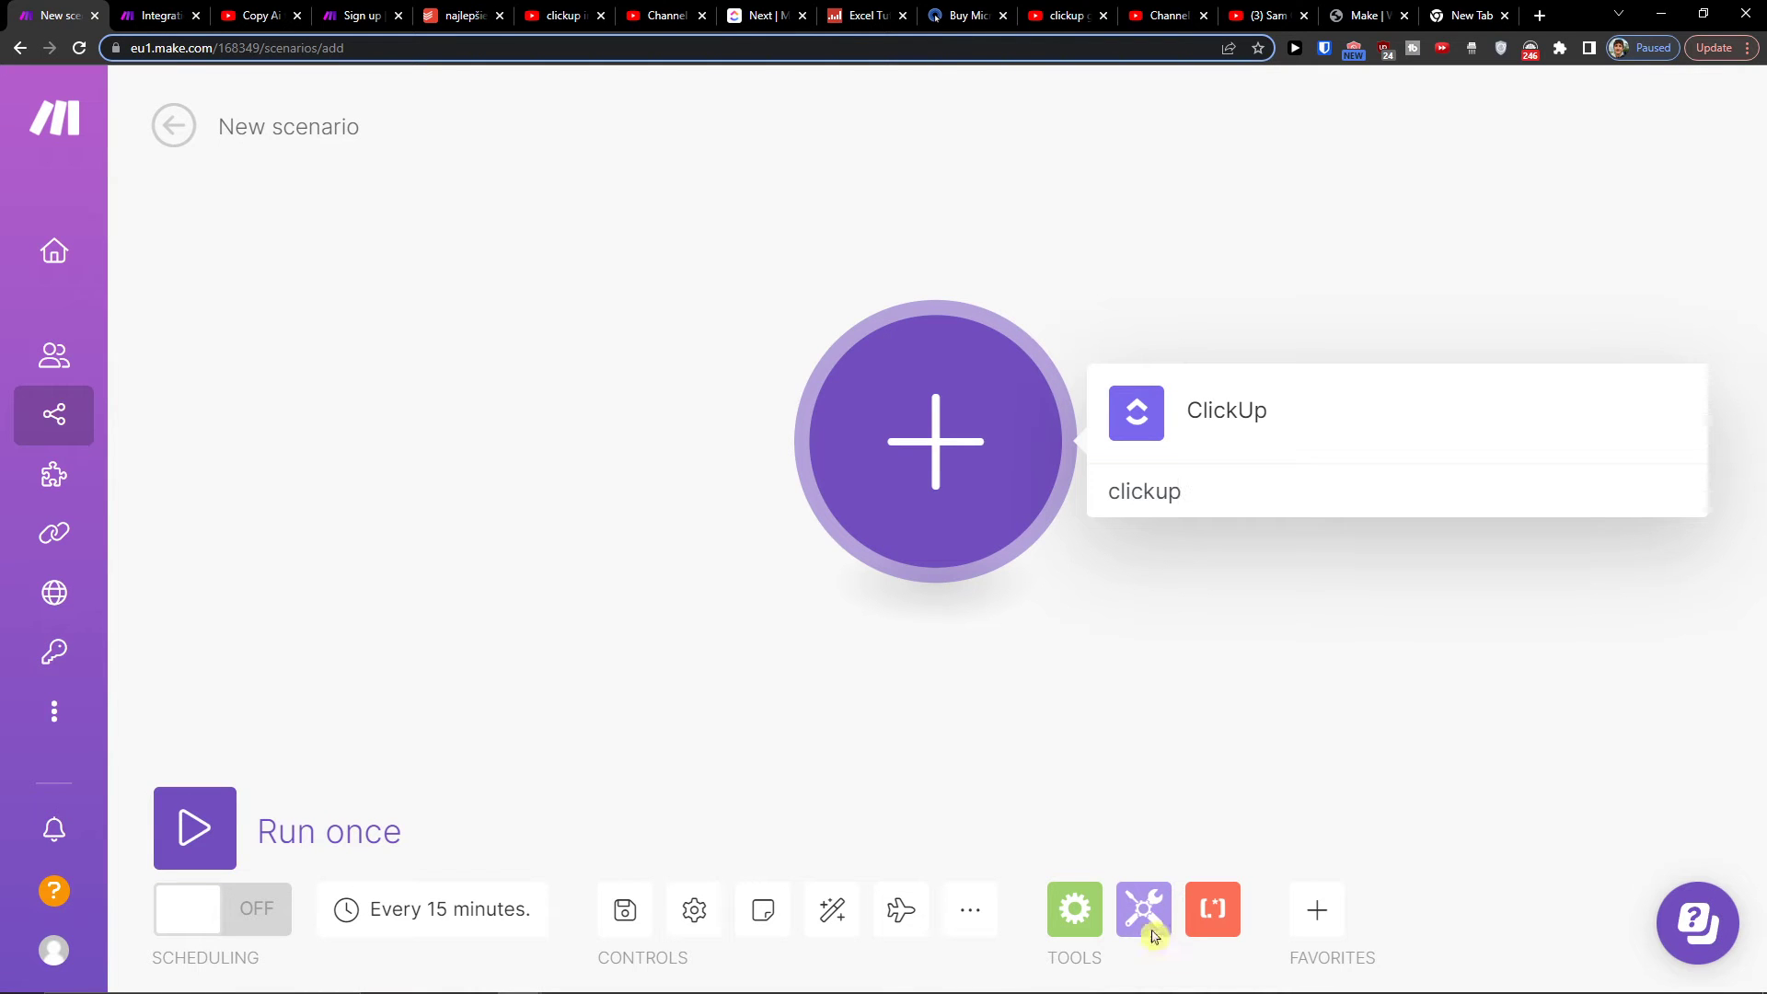
click(1225, 409)
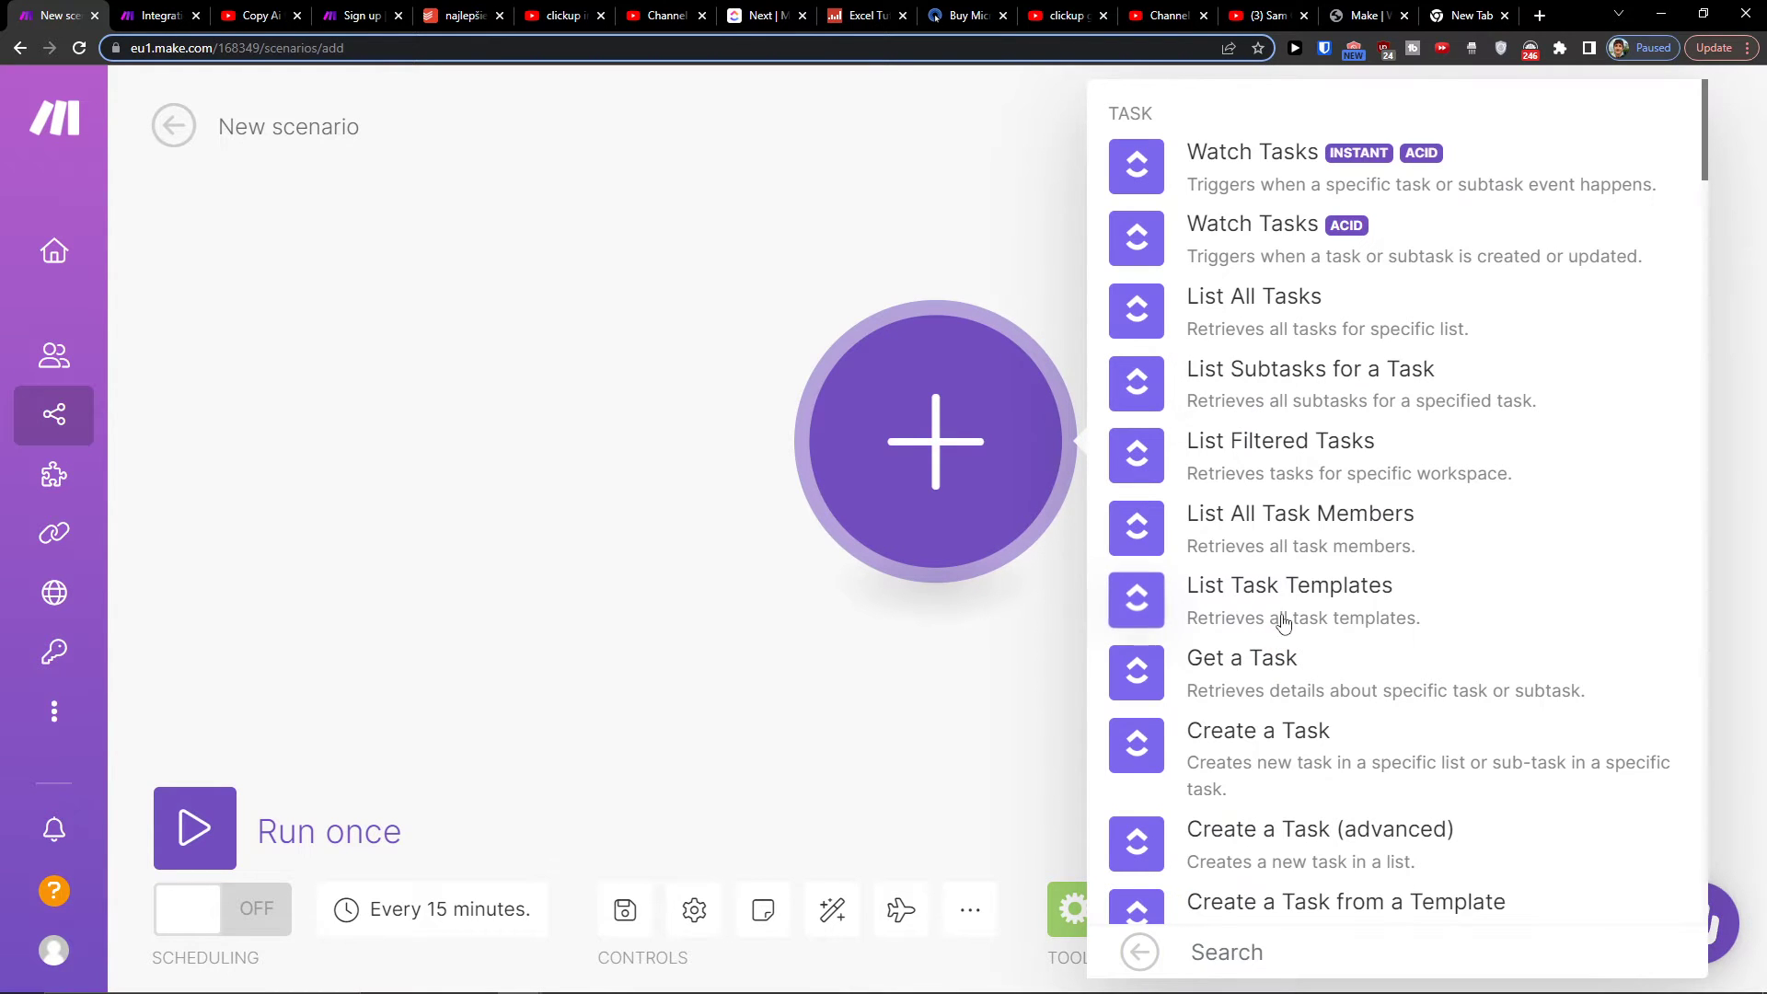
mouse_move(1251, 350)
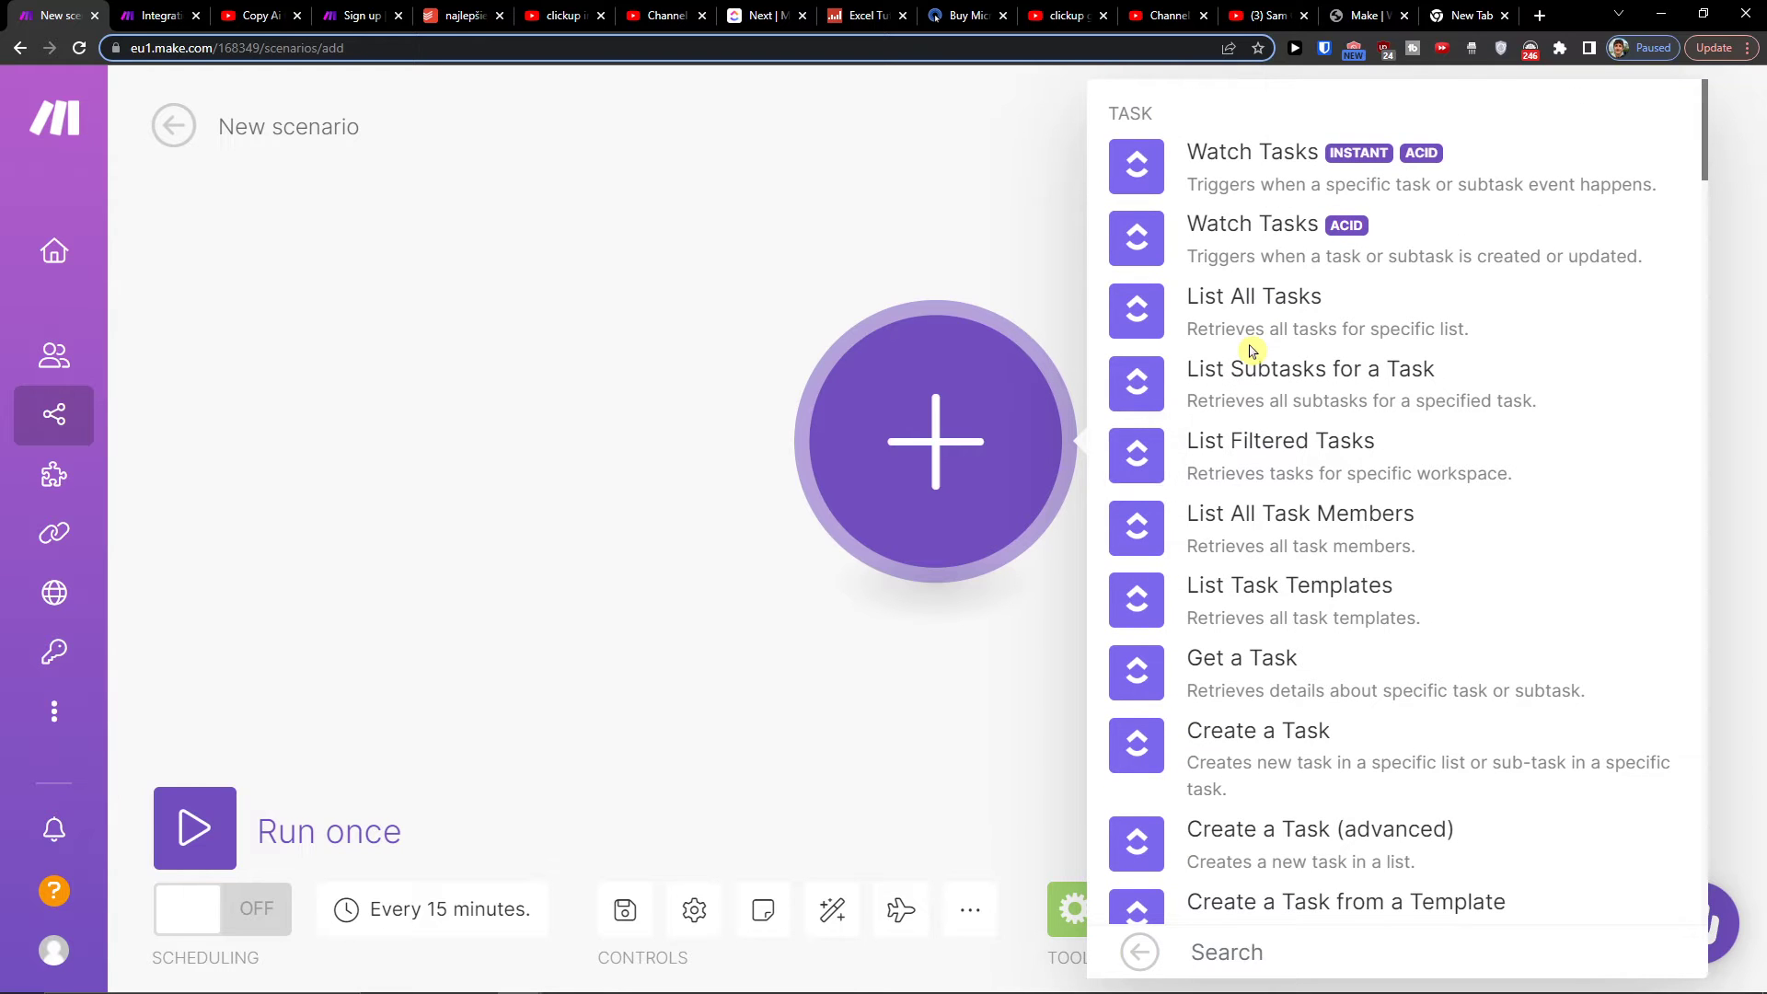
mouse_move(1296, 264)
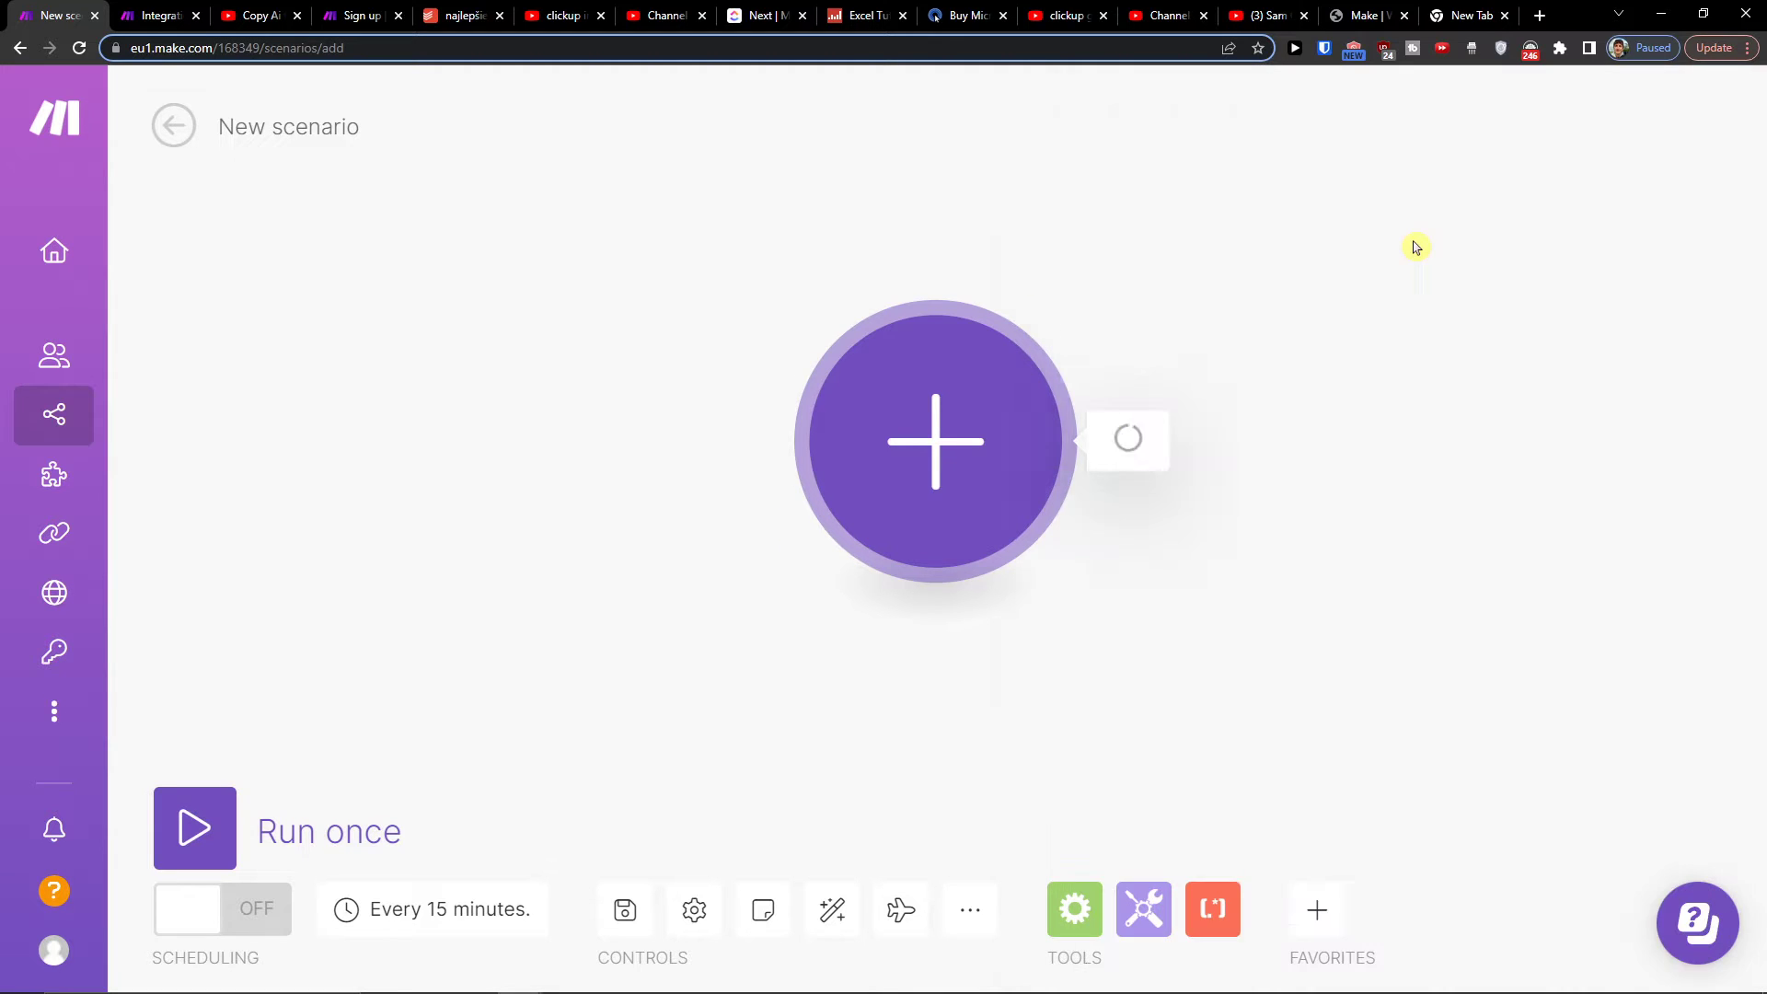
Step: Set Watch Tasks to only new tasks, then resave it with all spaces included
click(934, 440)
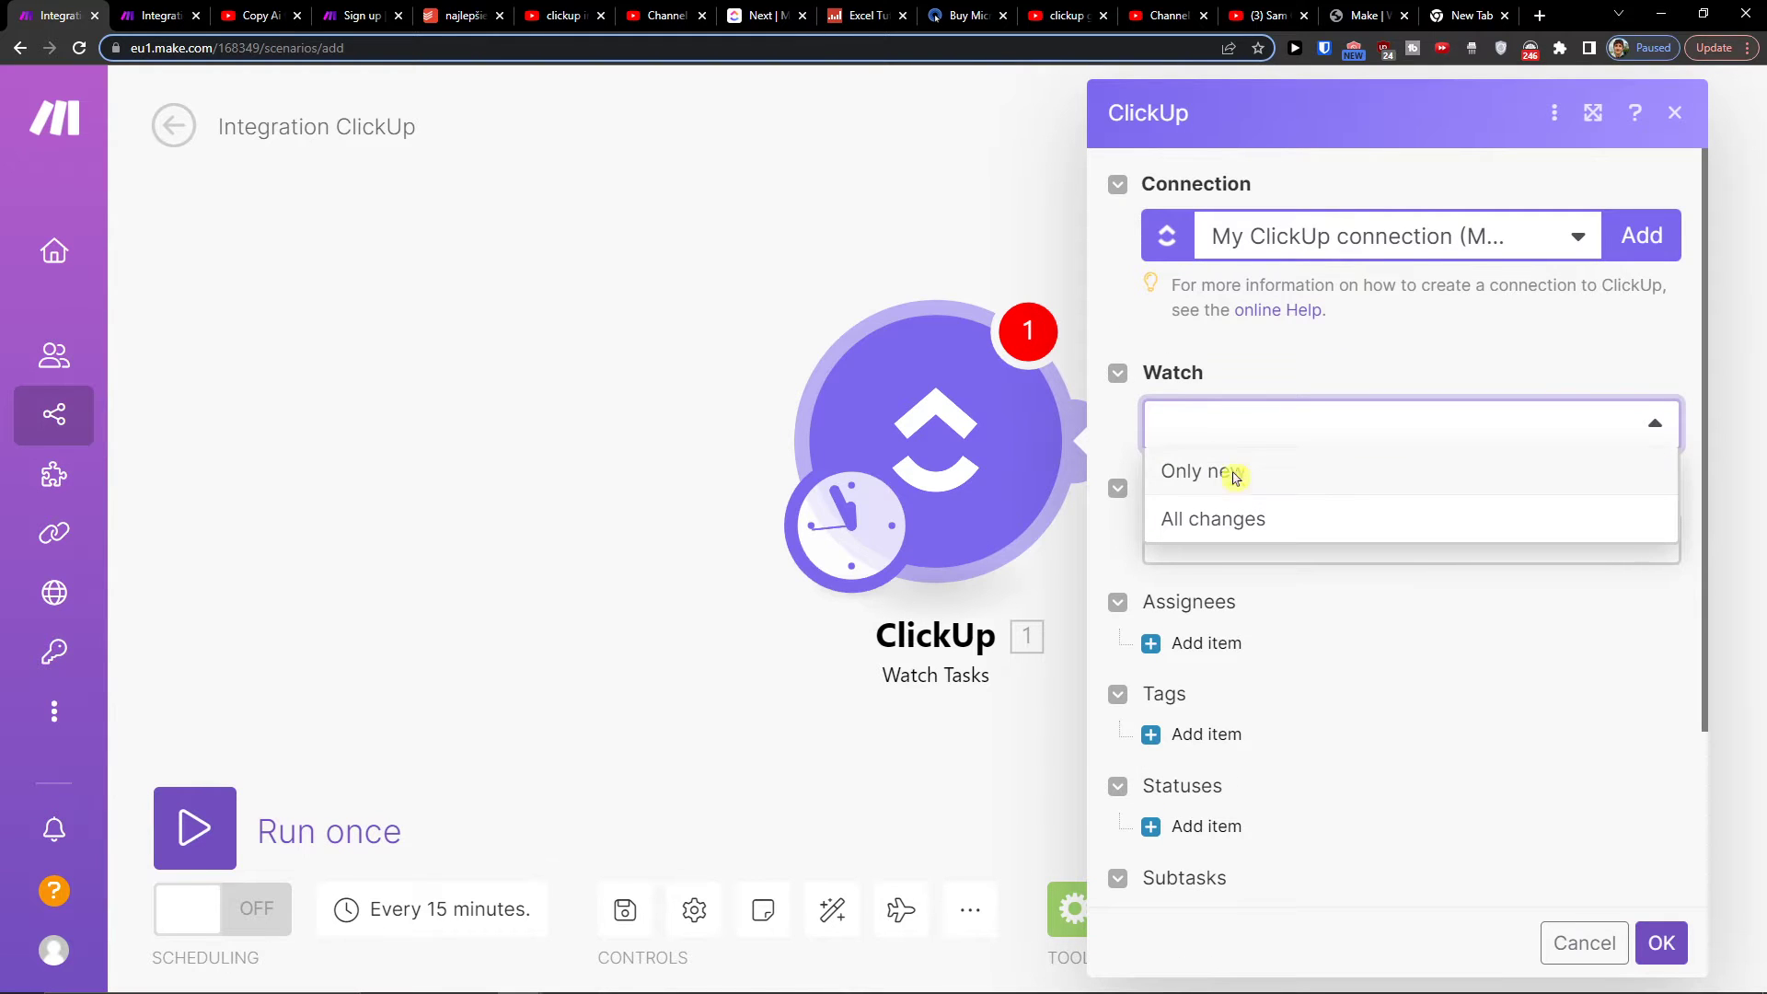
click(1202, 471)
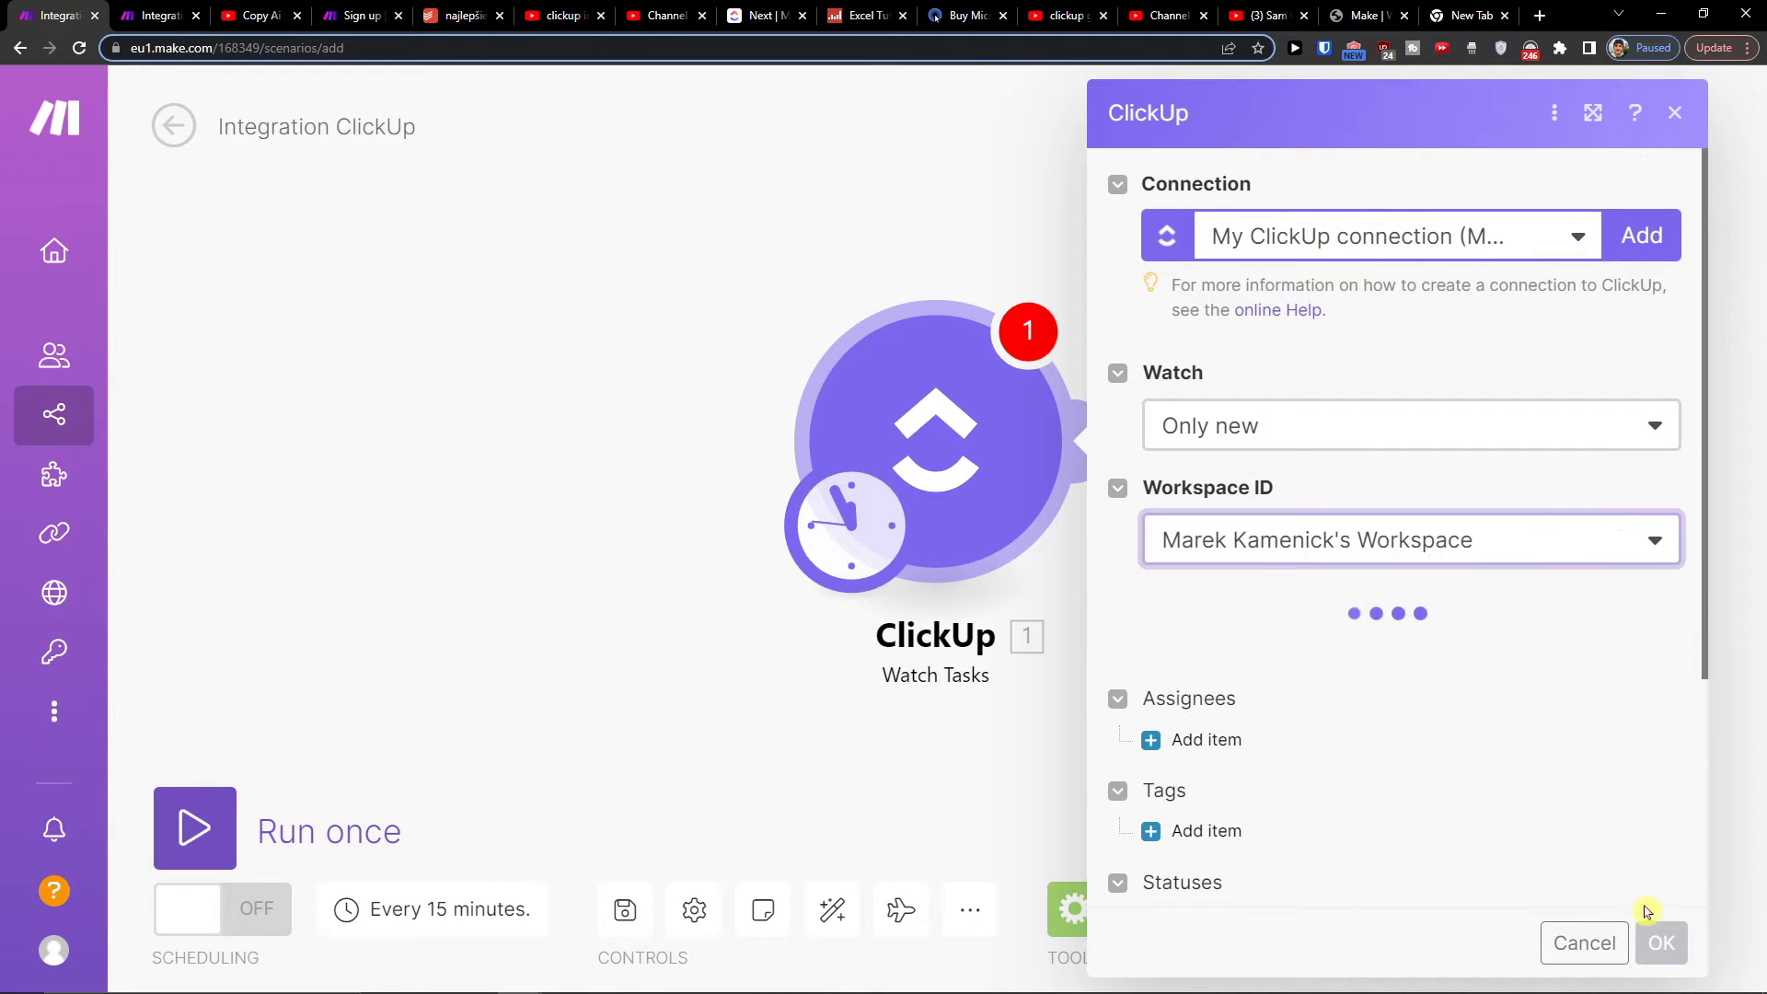
click(1660, 943)
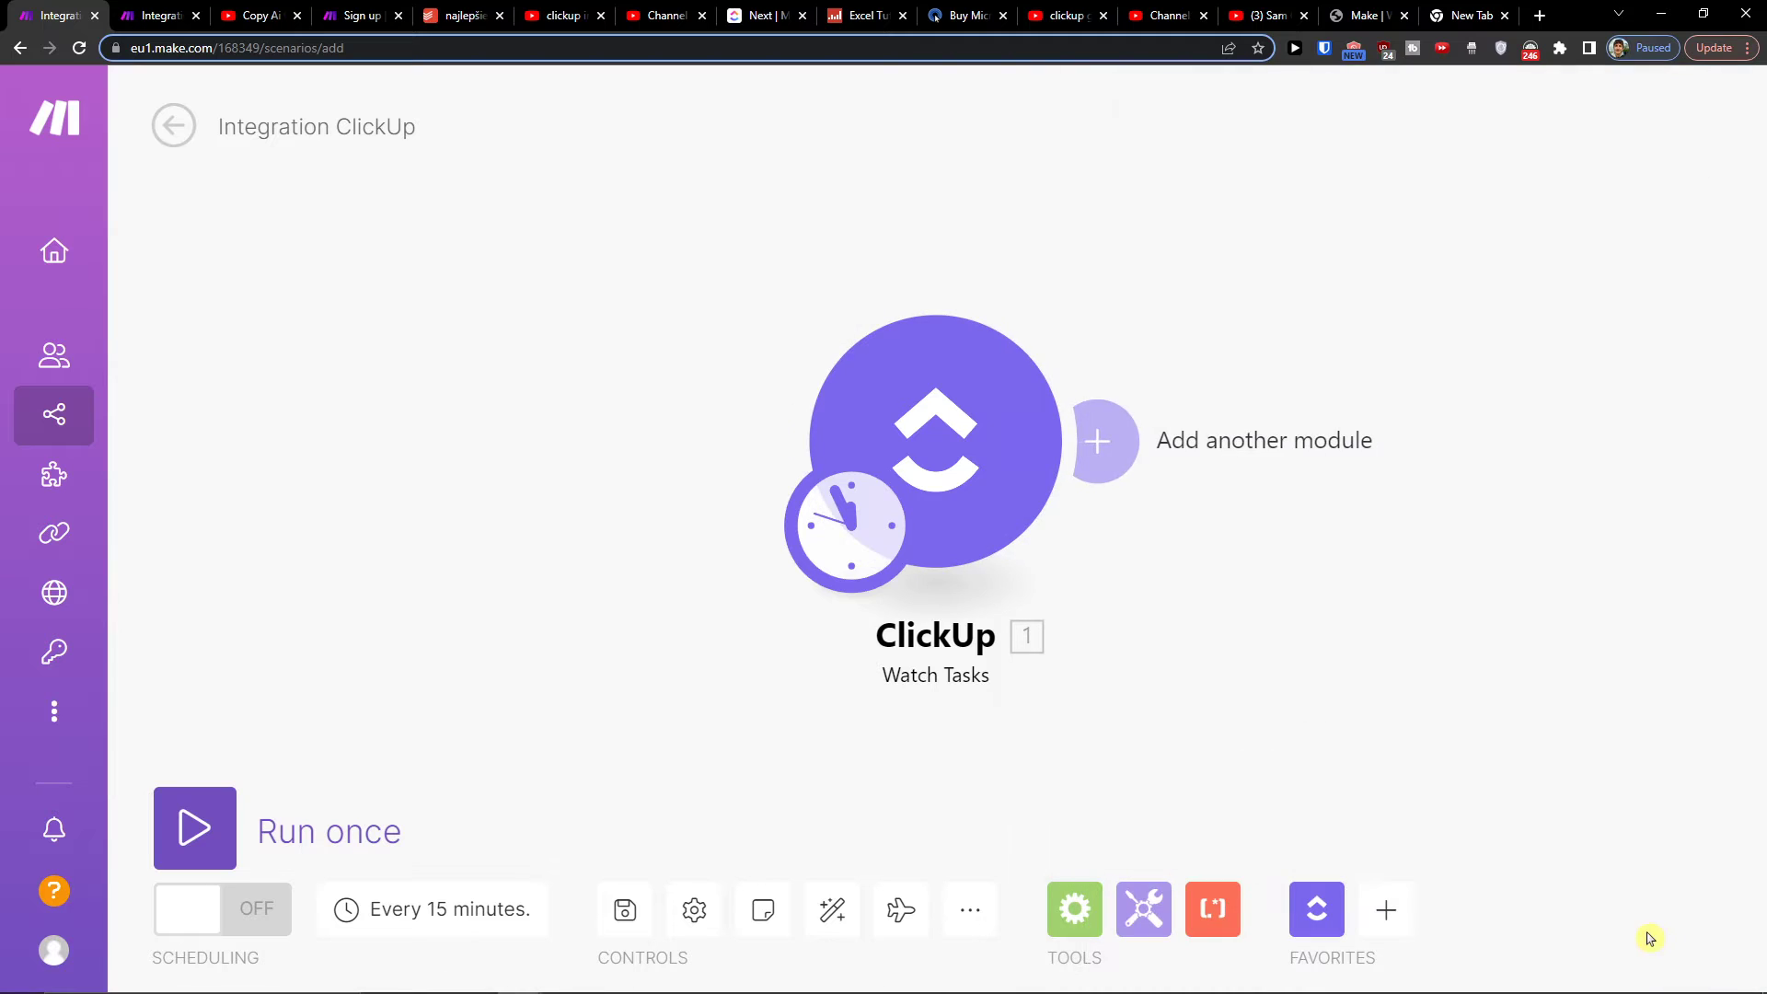
click(934, 440)
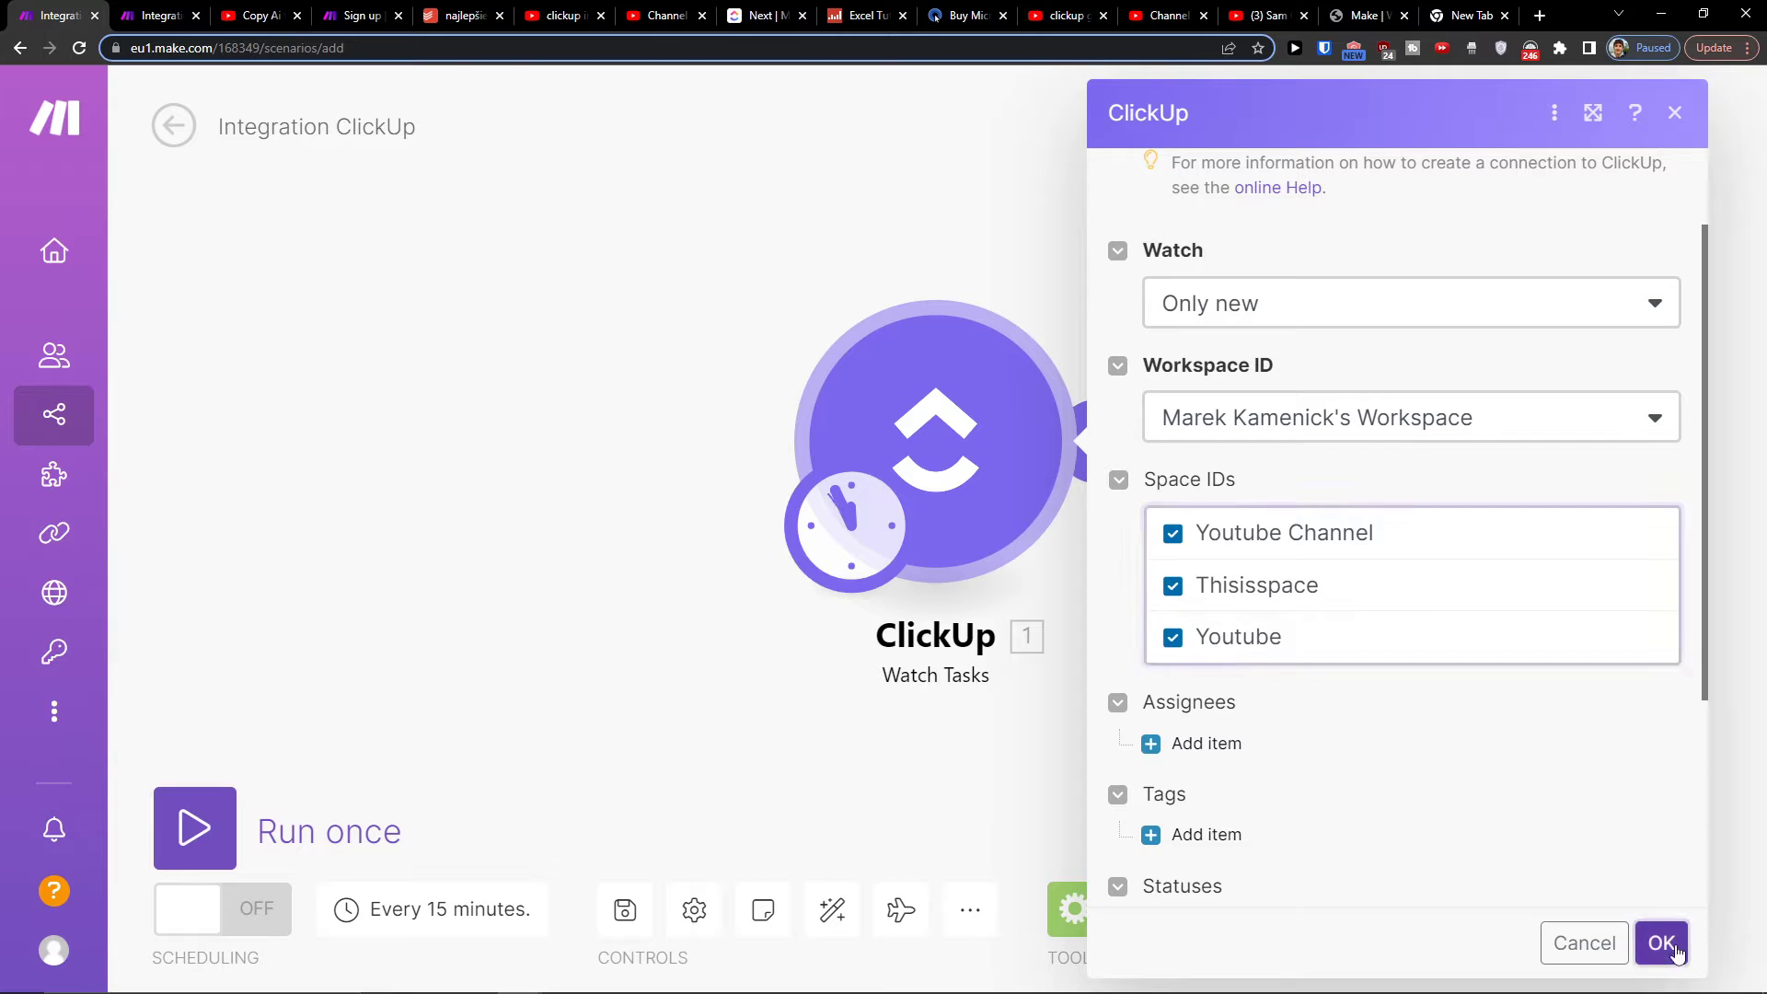
click(1662, 943)
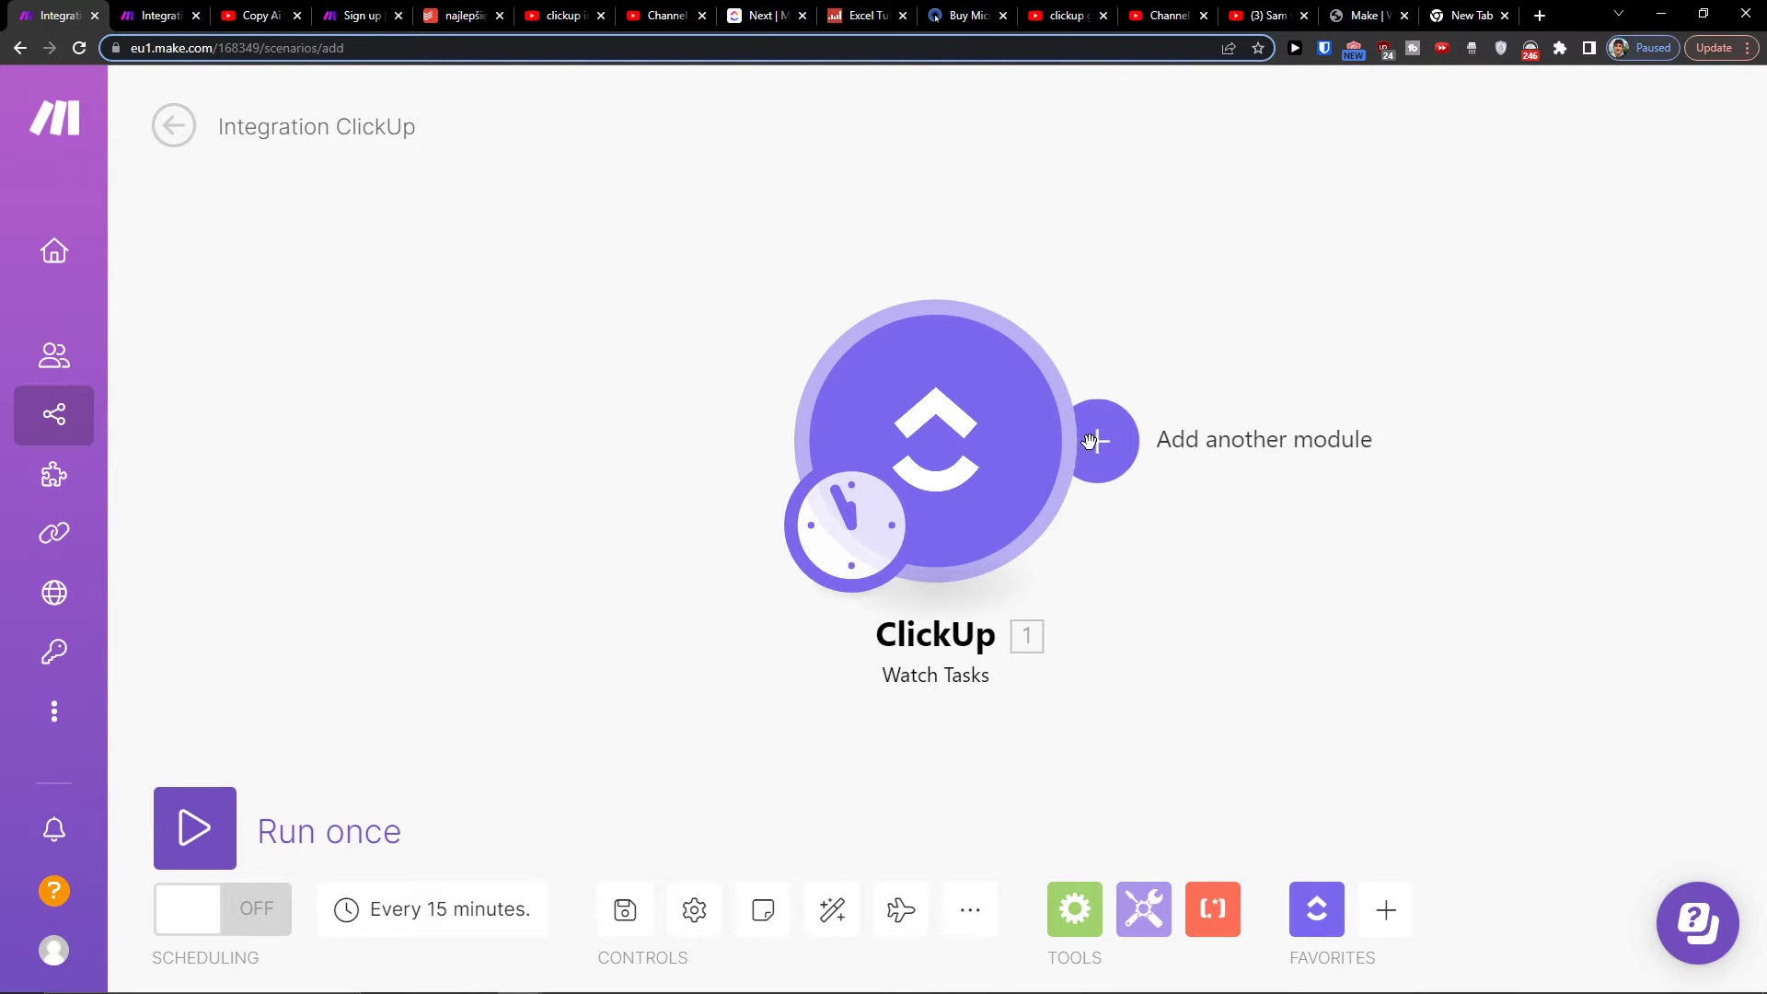
click(1099, 441)
text(gitlab)
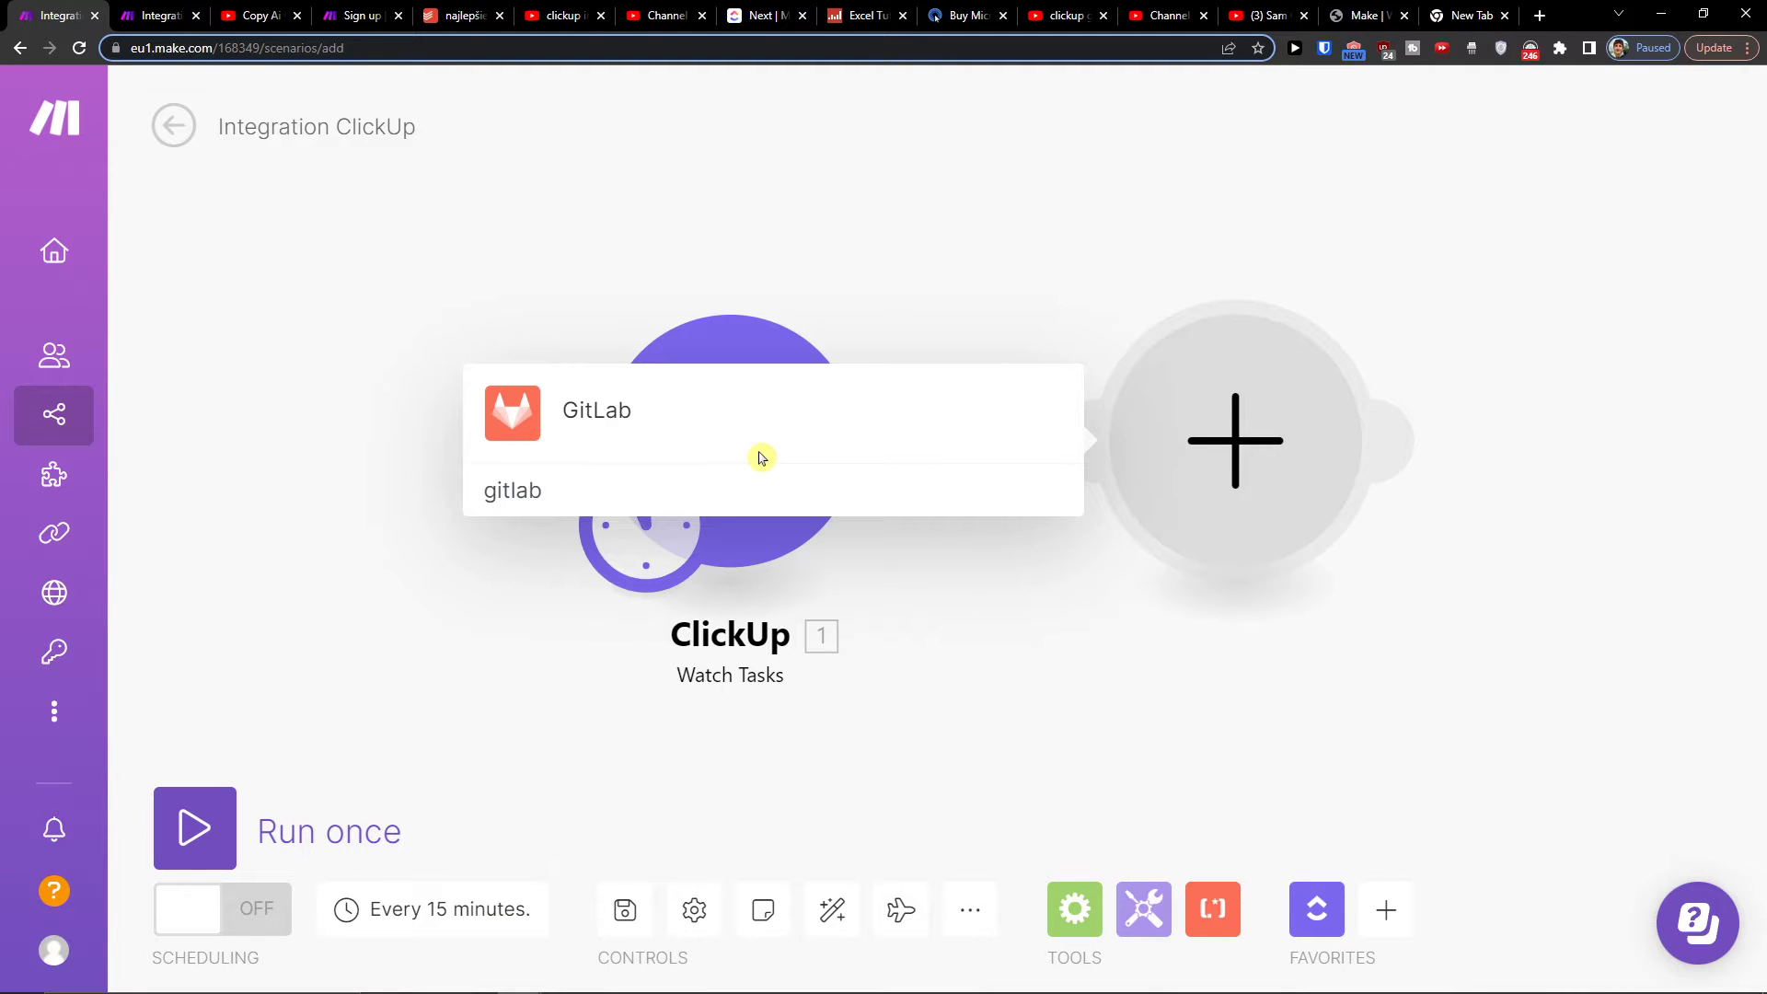
click(596, 411)
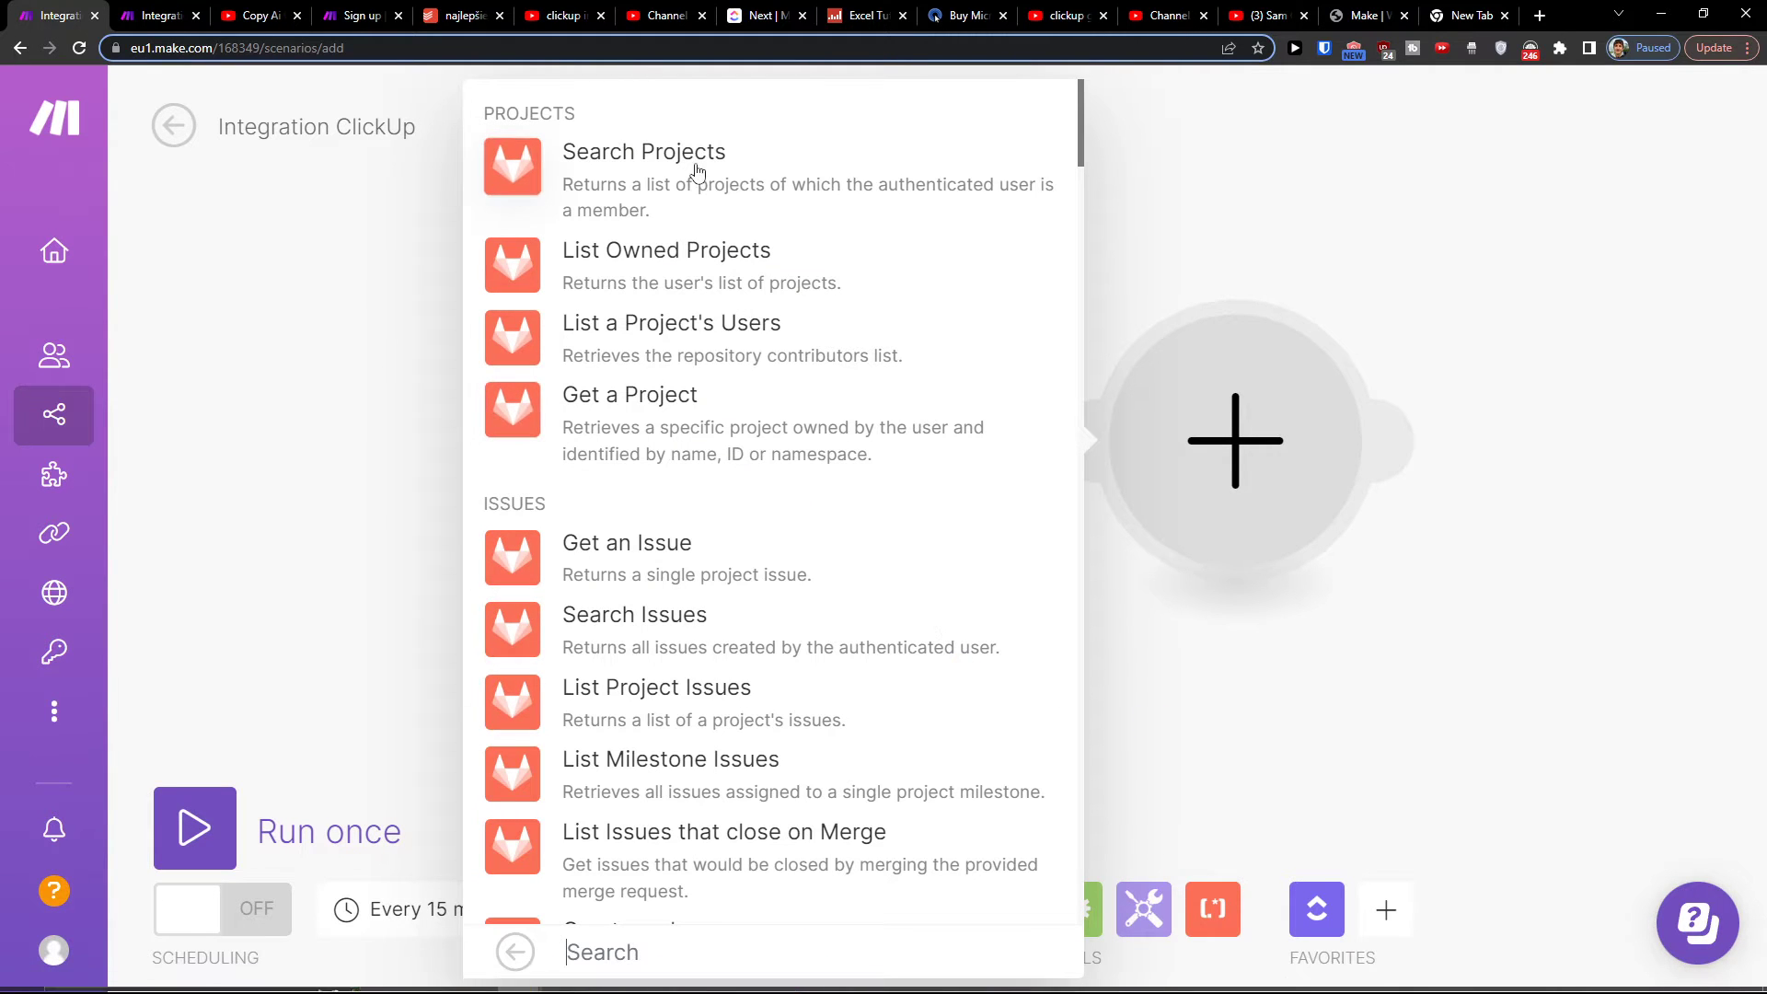
mouse_move(761, 298)
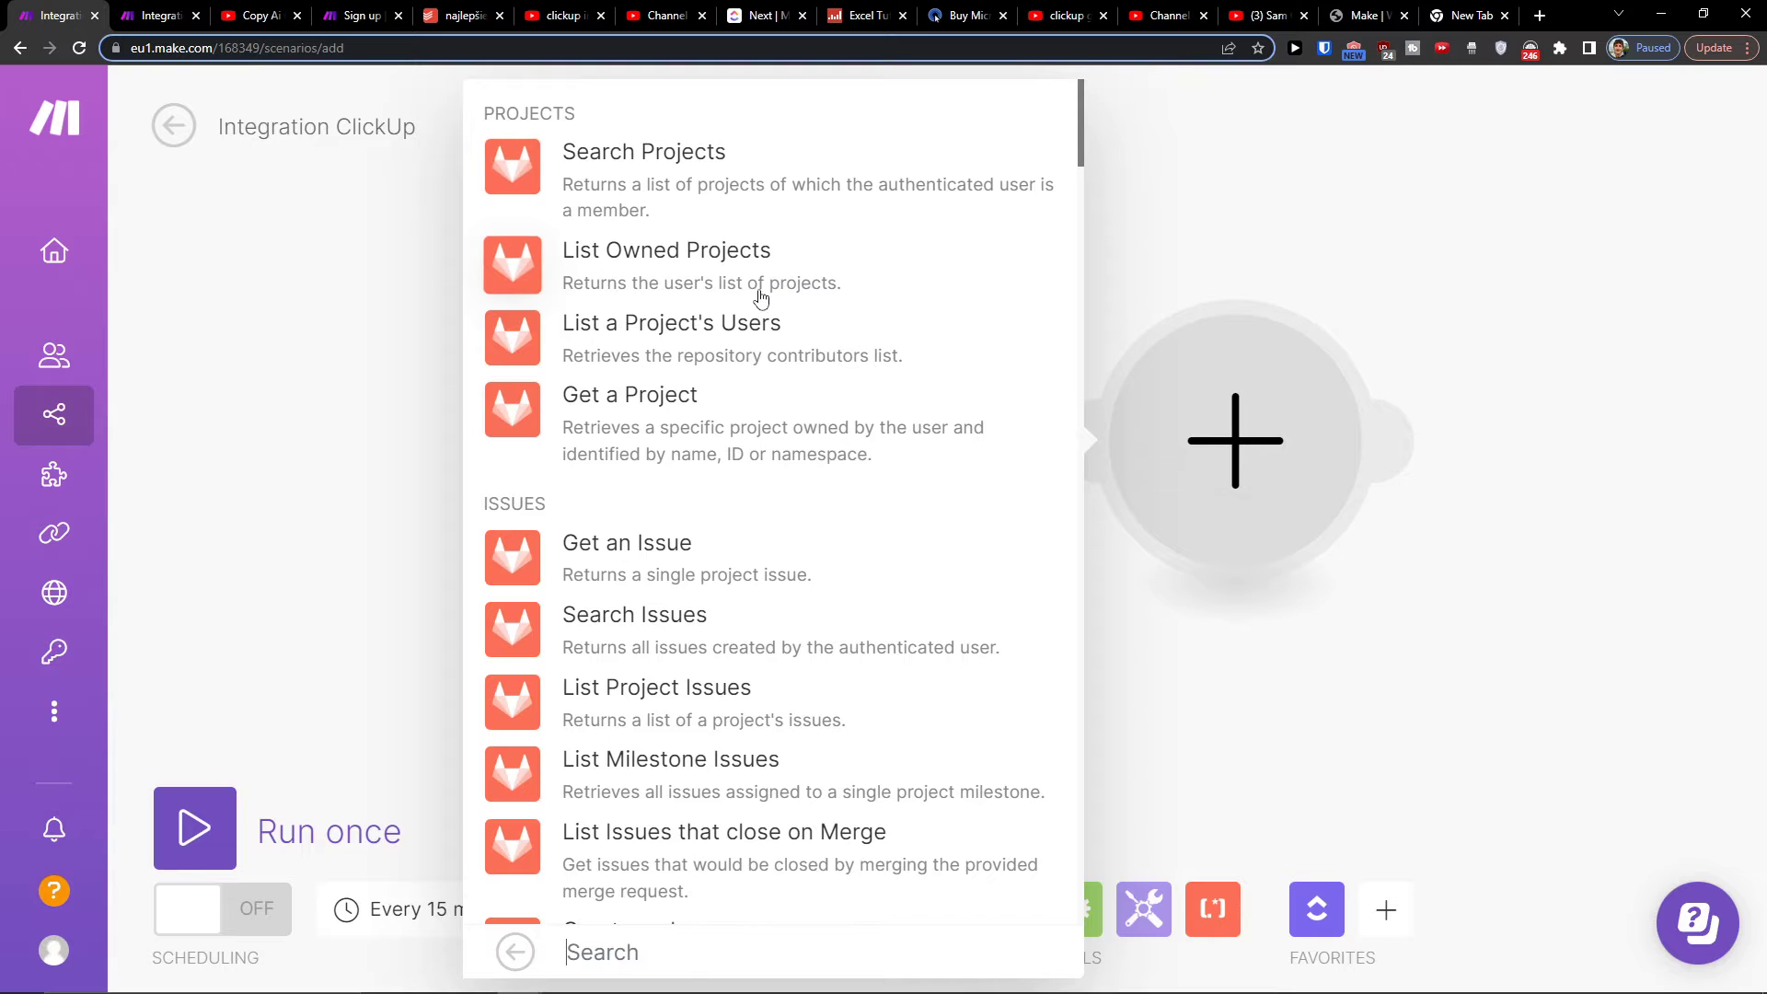
scroll(down, 3)
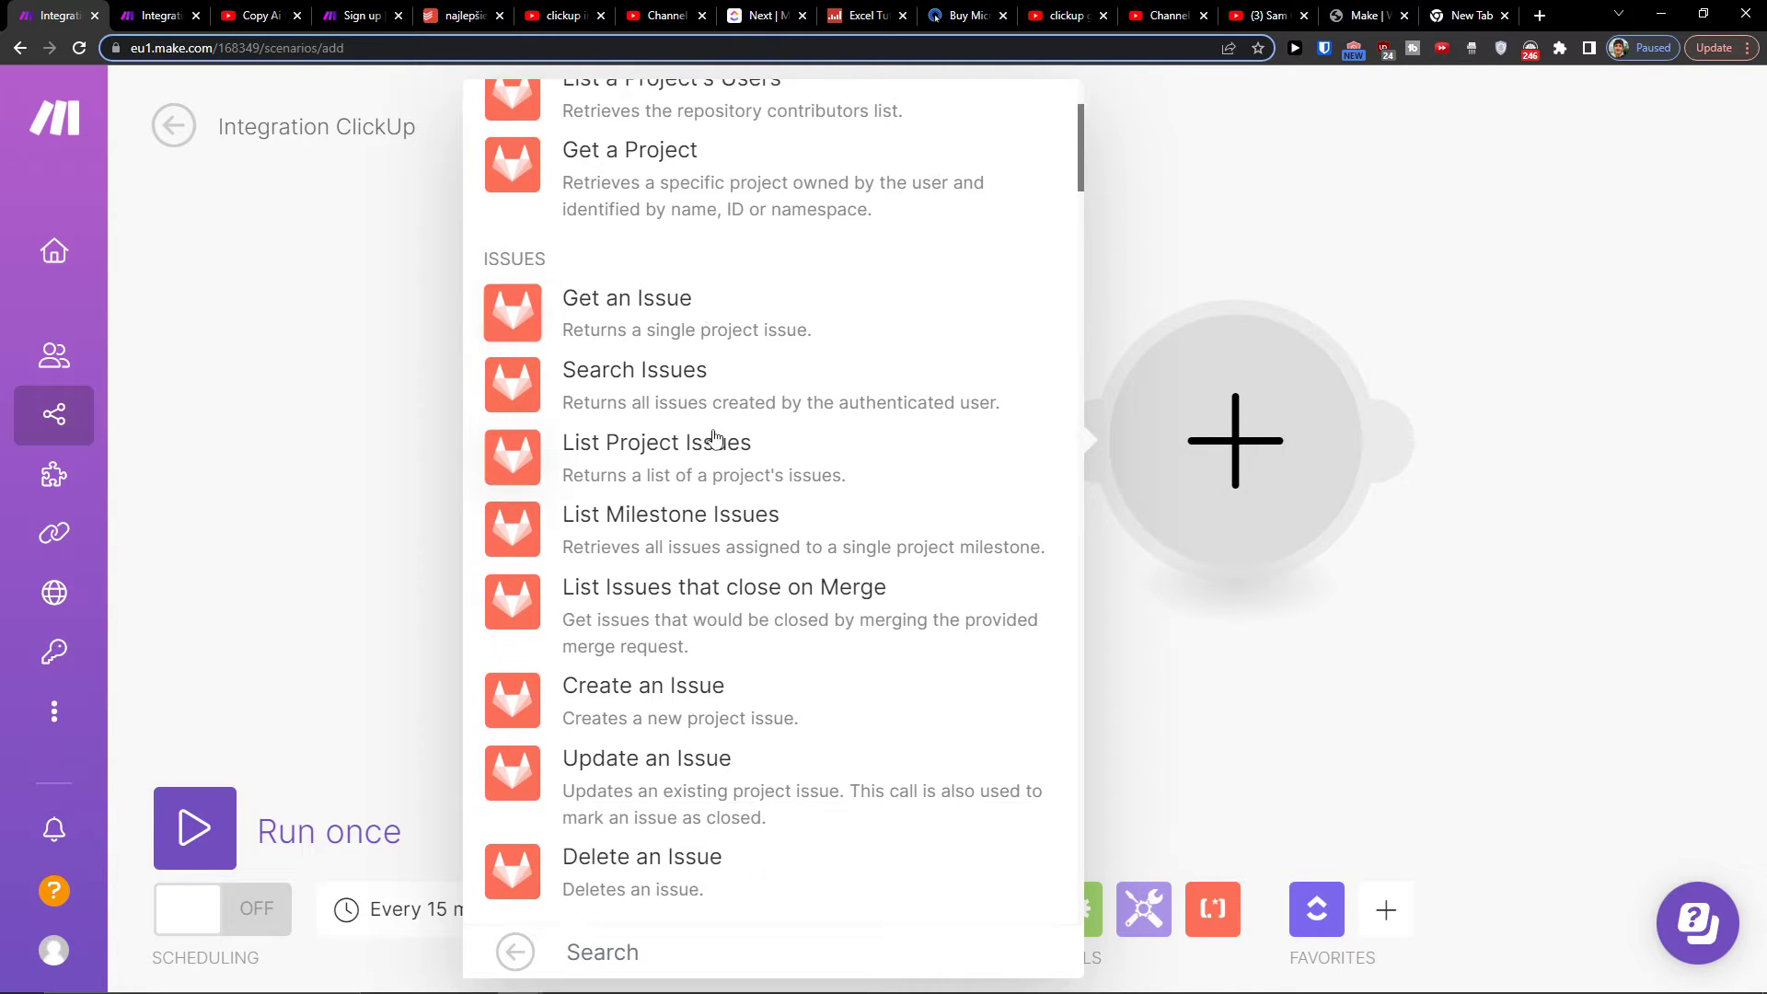
scroll(down, 3)
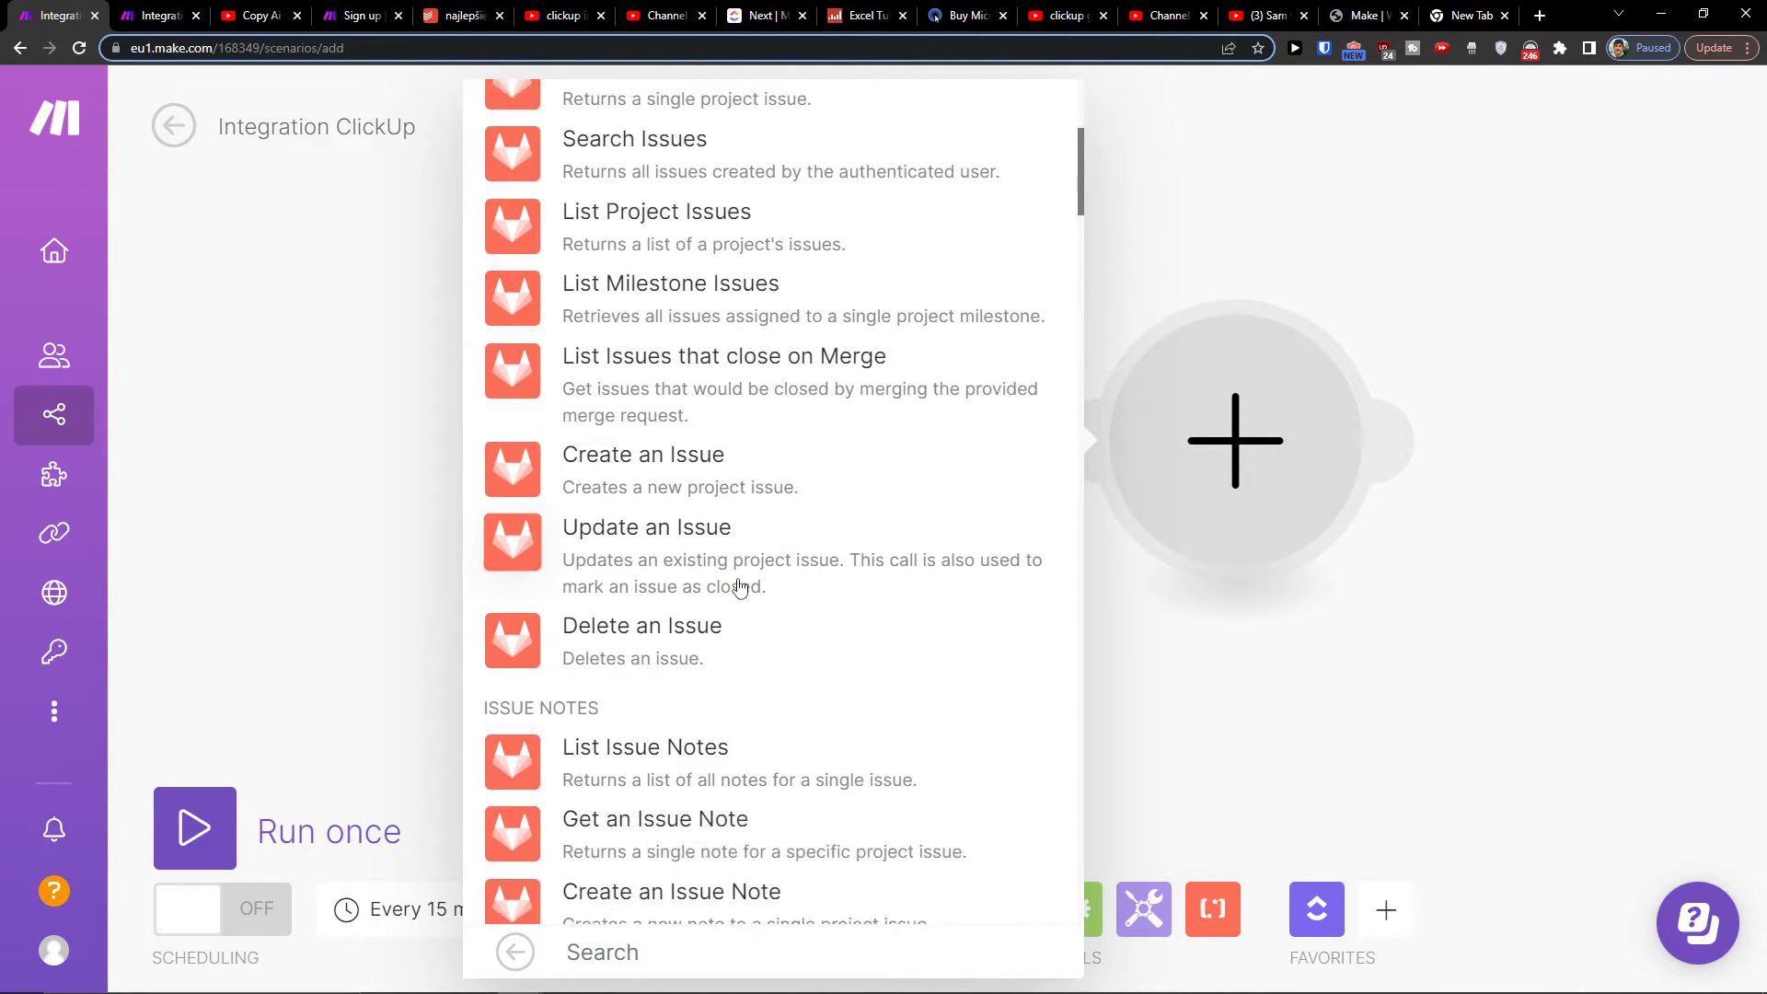
scroll(up, 3)
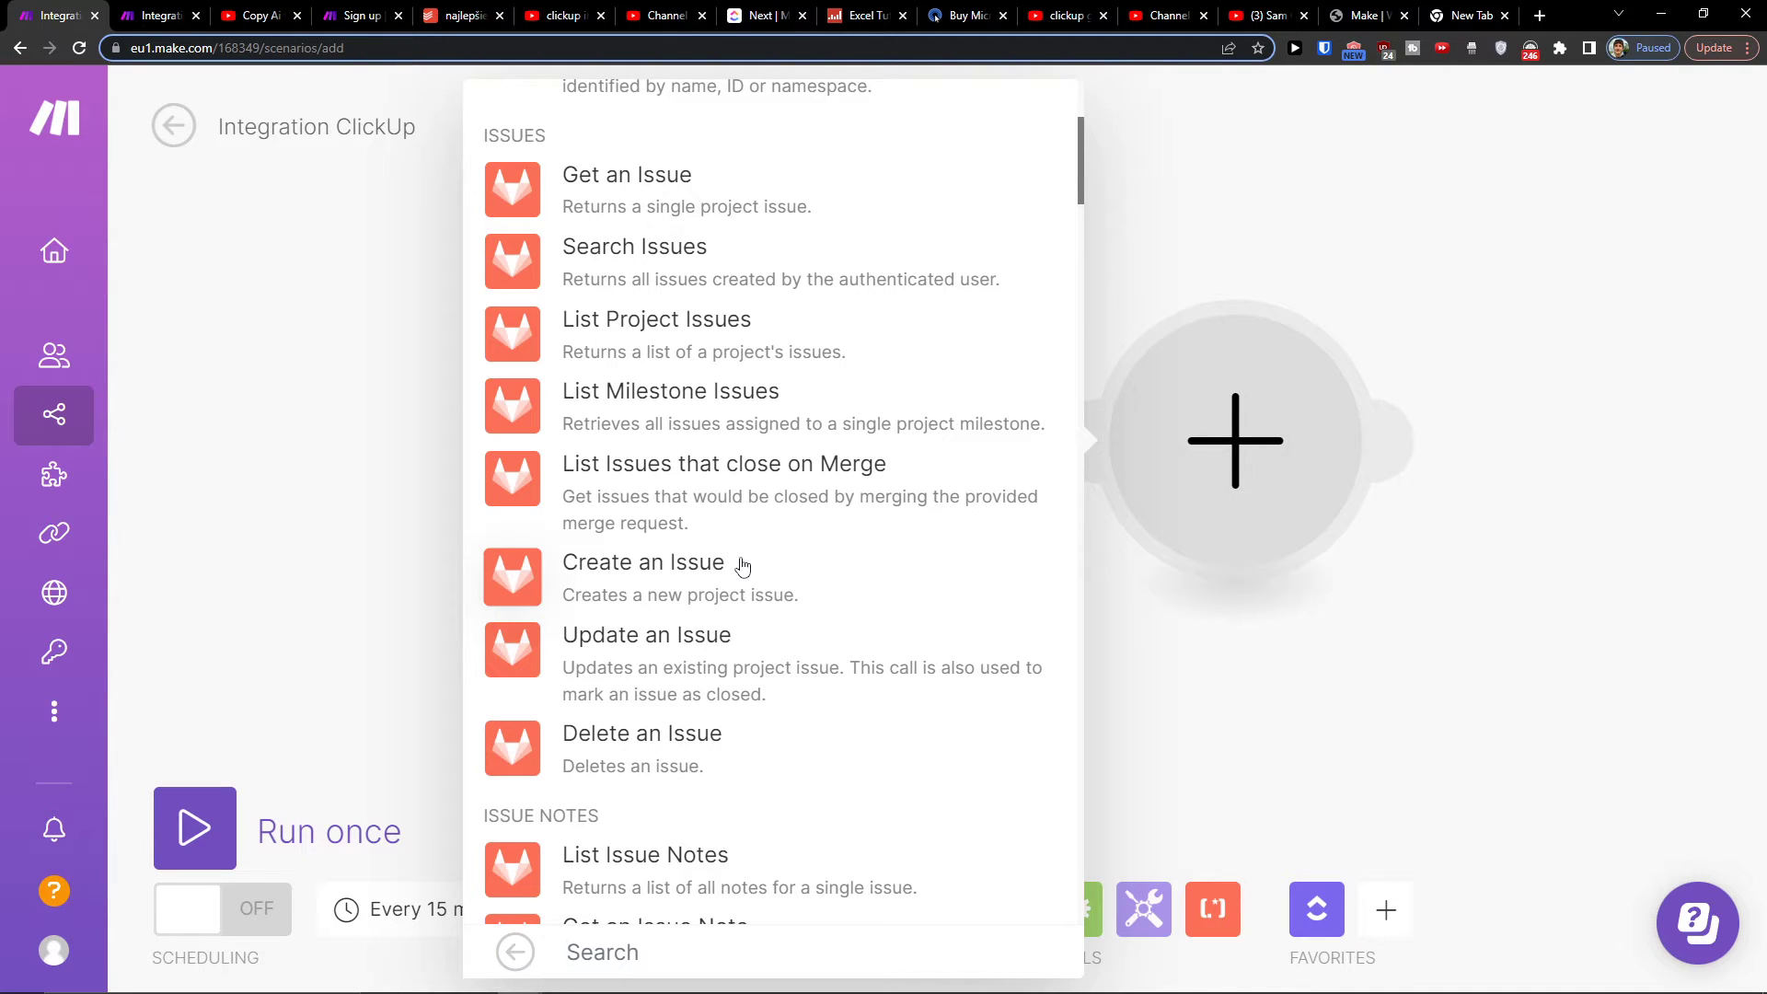
scroll(up, 3)
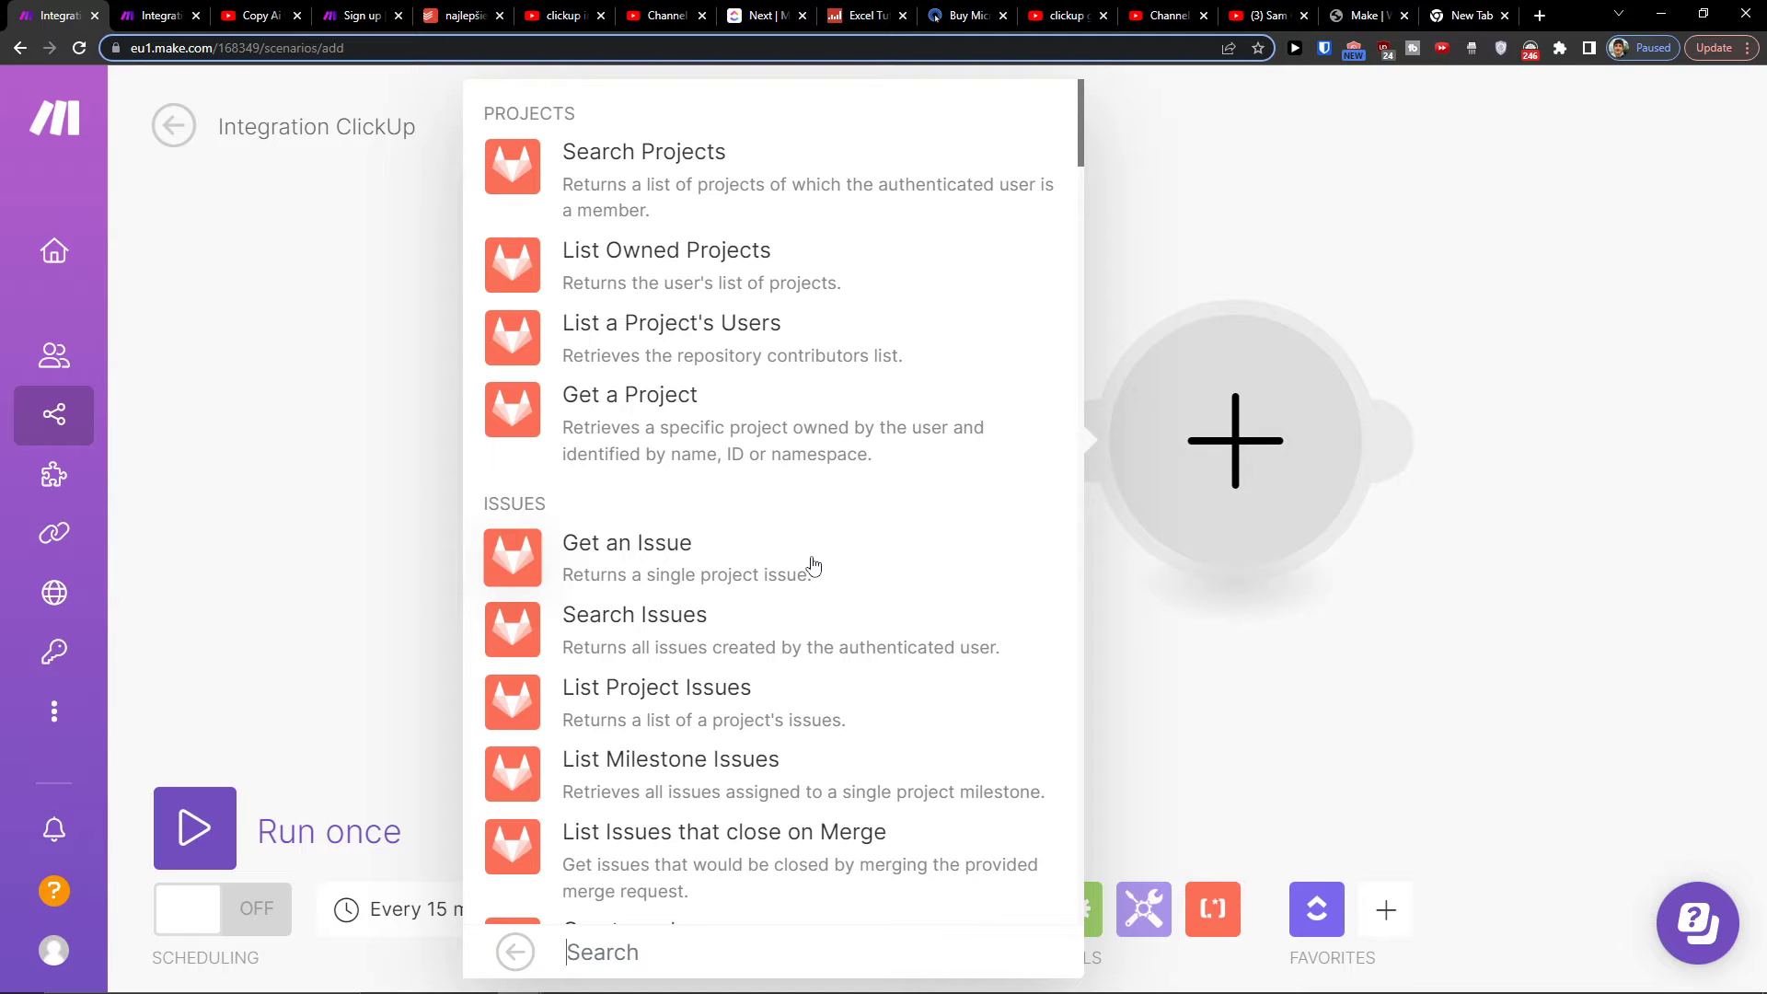
mouse_move(771, 572)
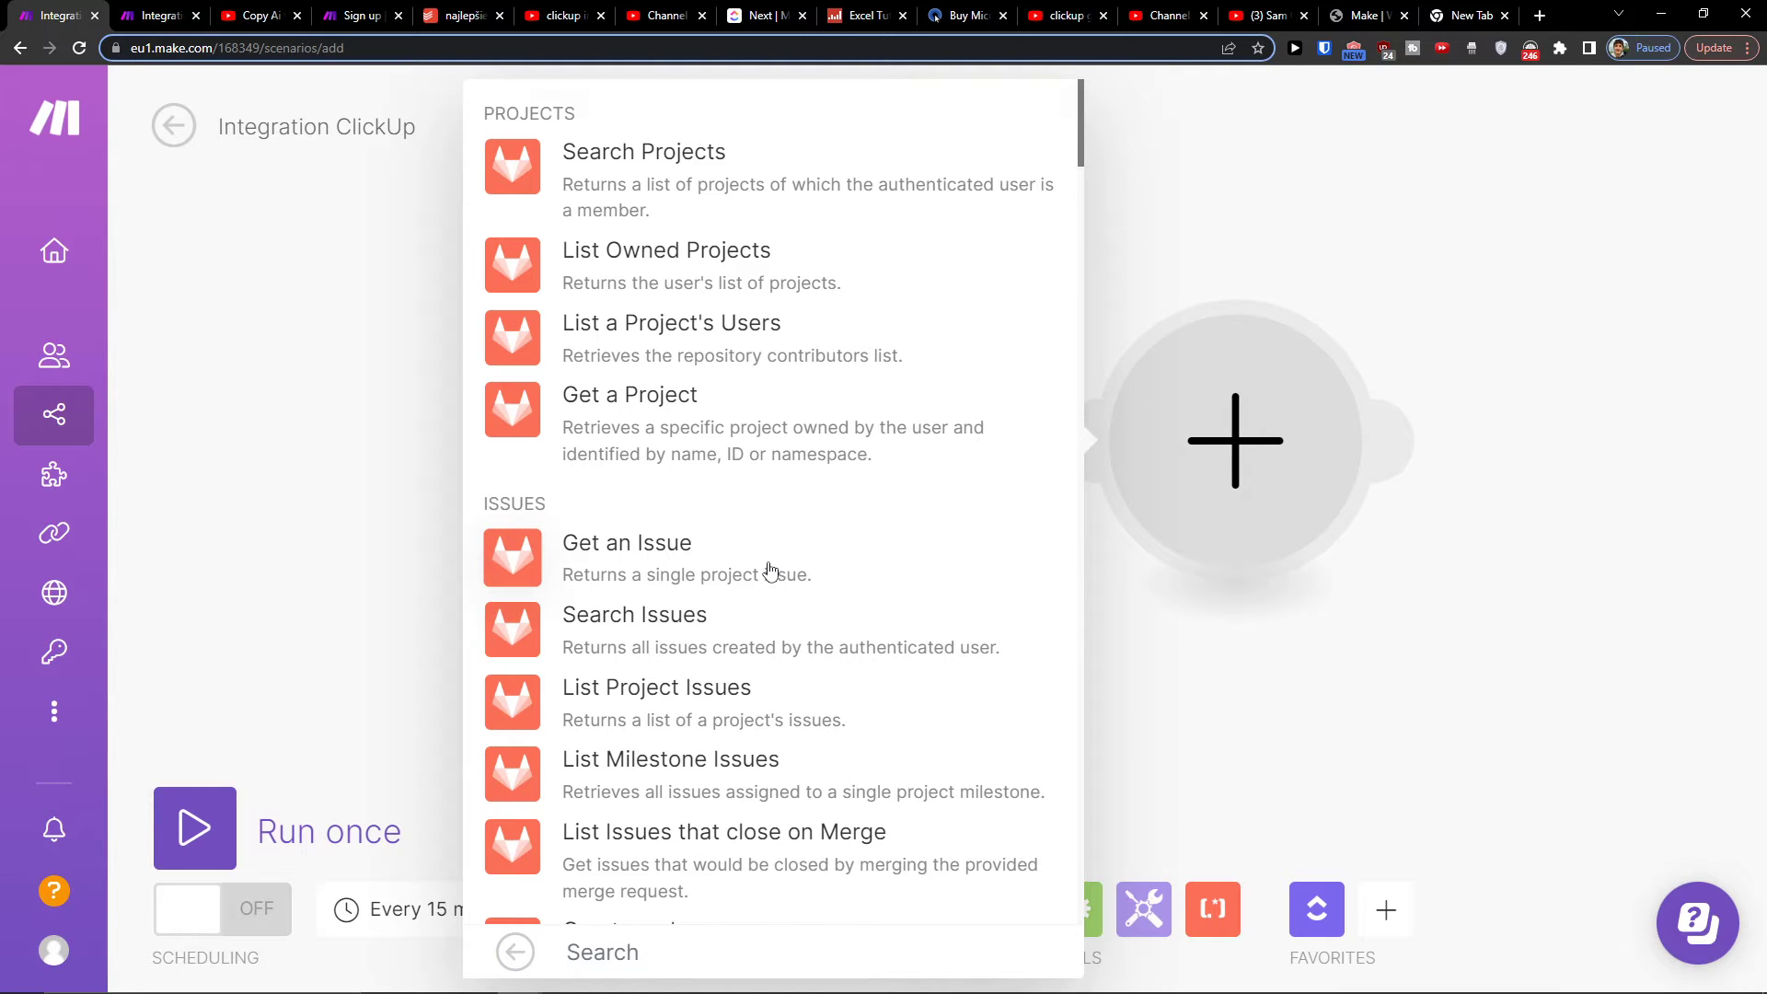
Step: Add GitLab Get an Issue, start a GitLab (OAuth) connection, then abandon sign-in
click(627, 542)
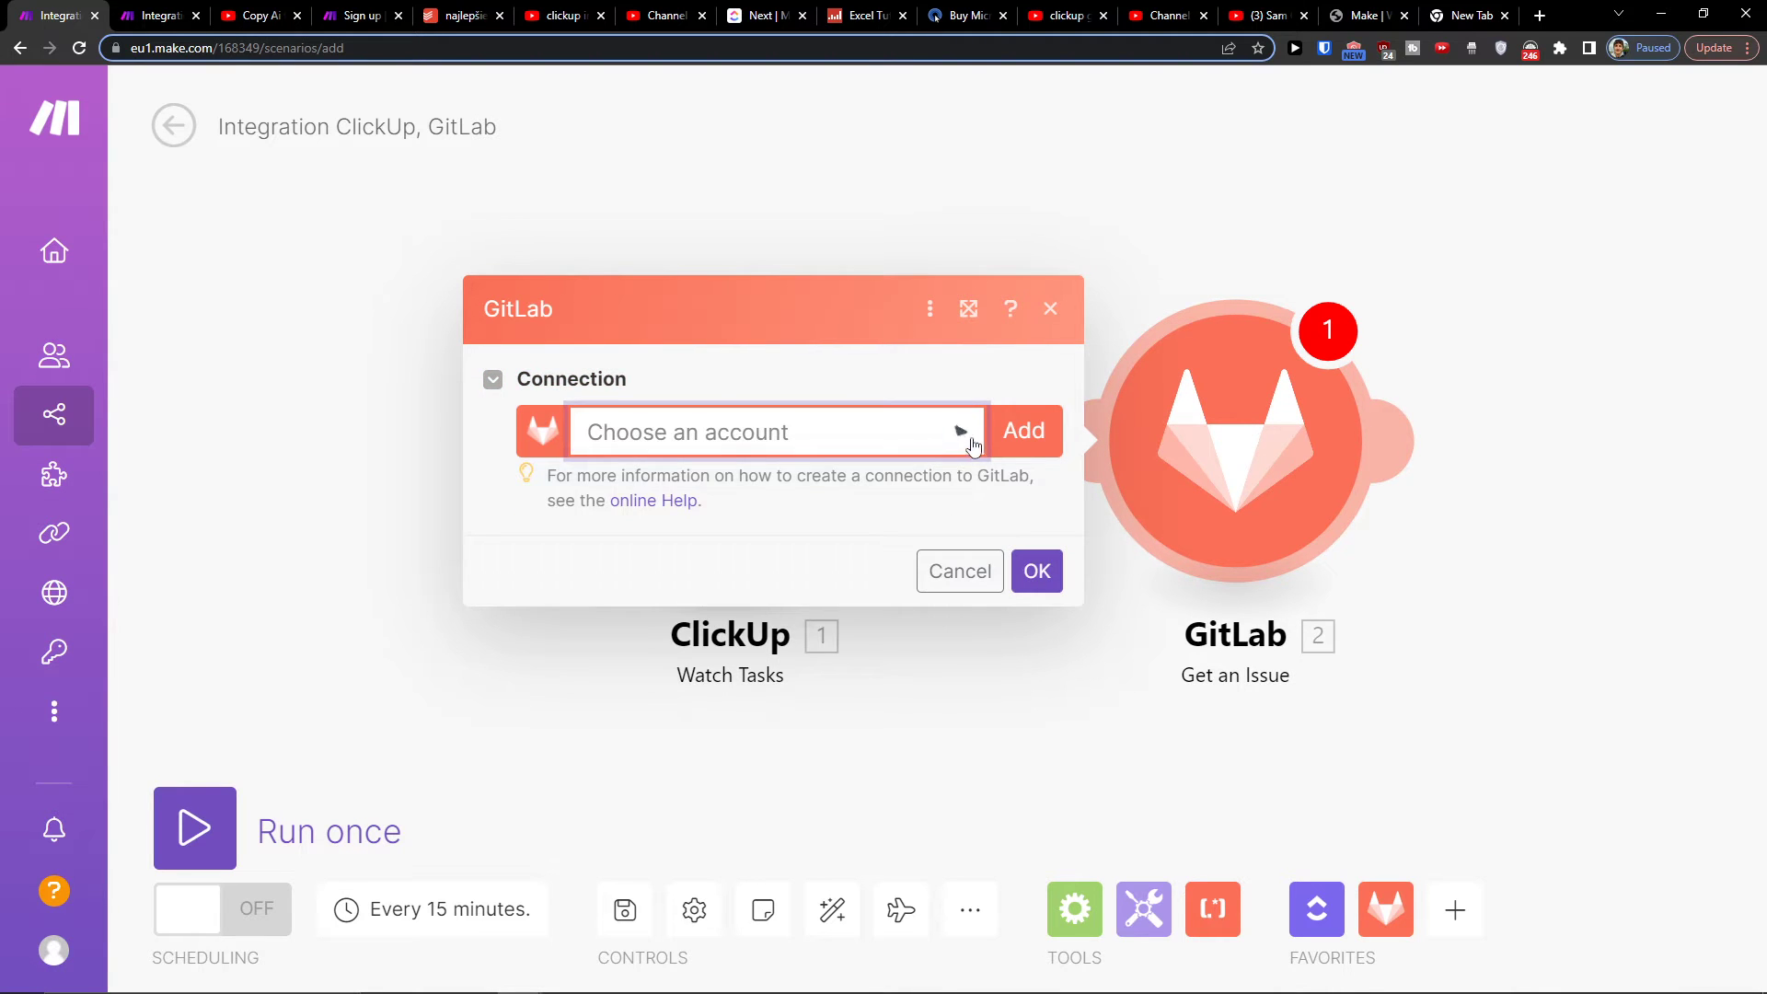
click(1023, 430)
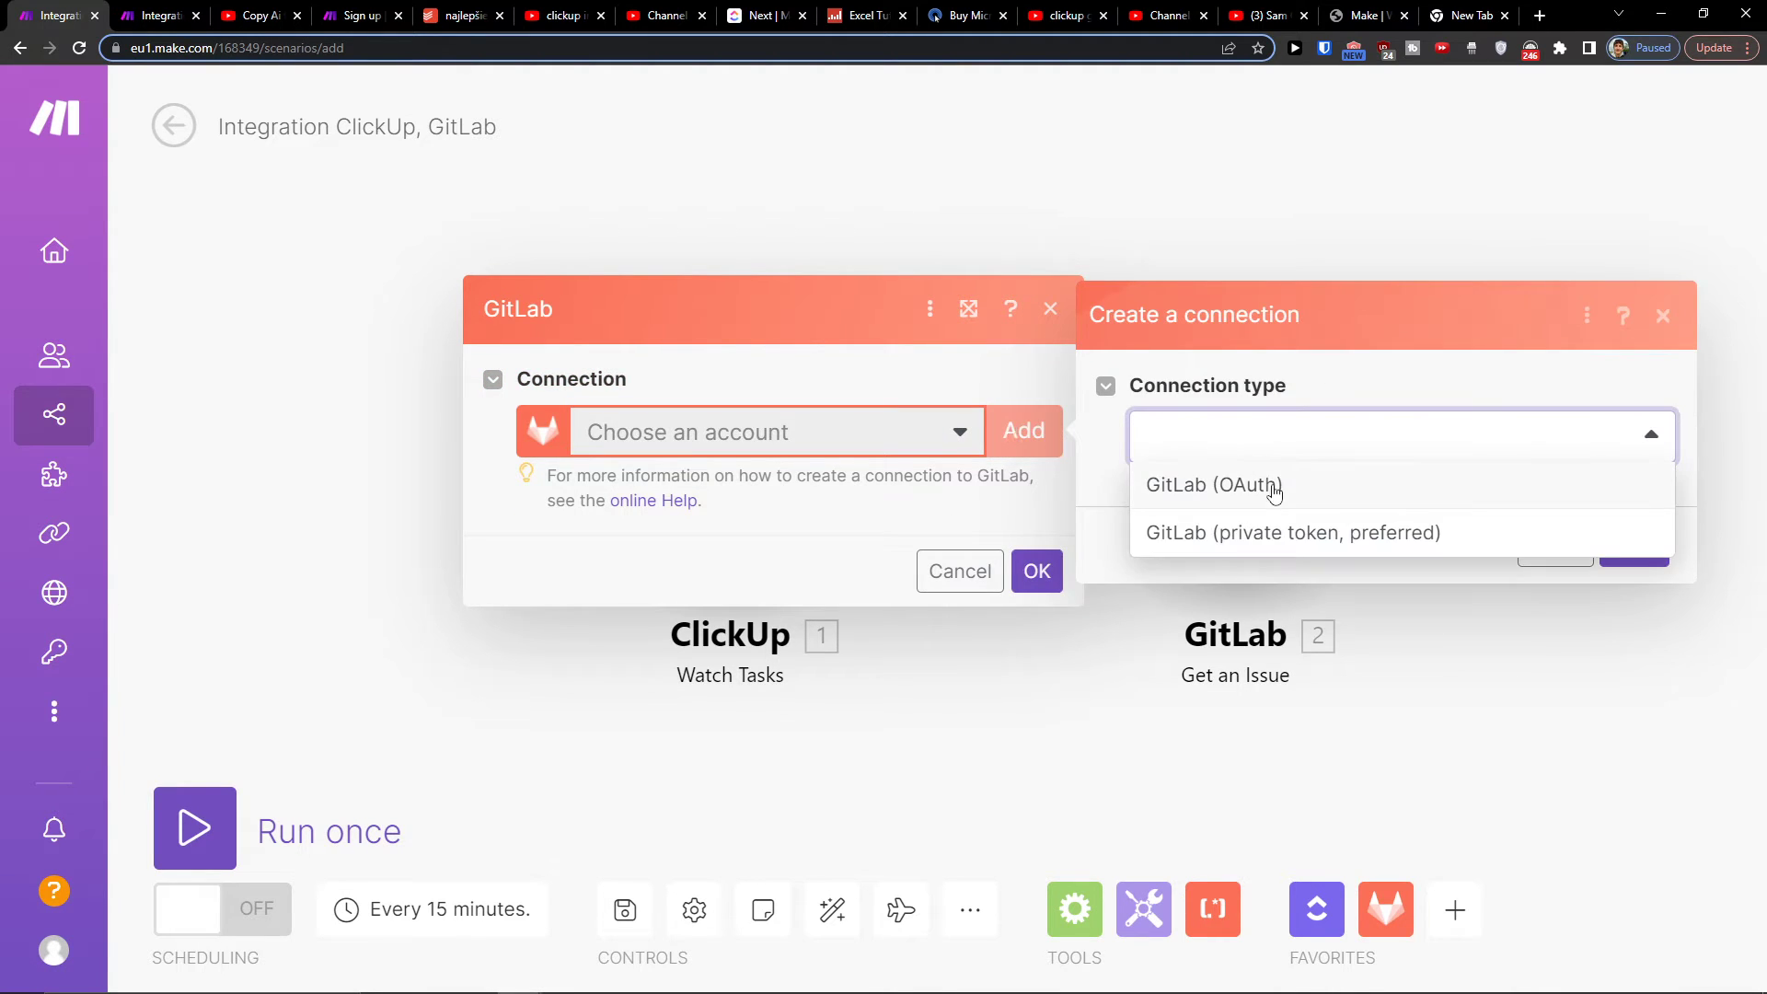
click(1214, 485)
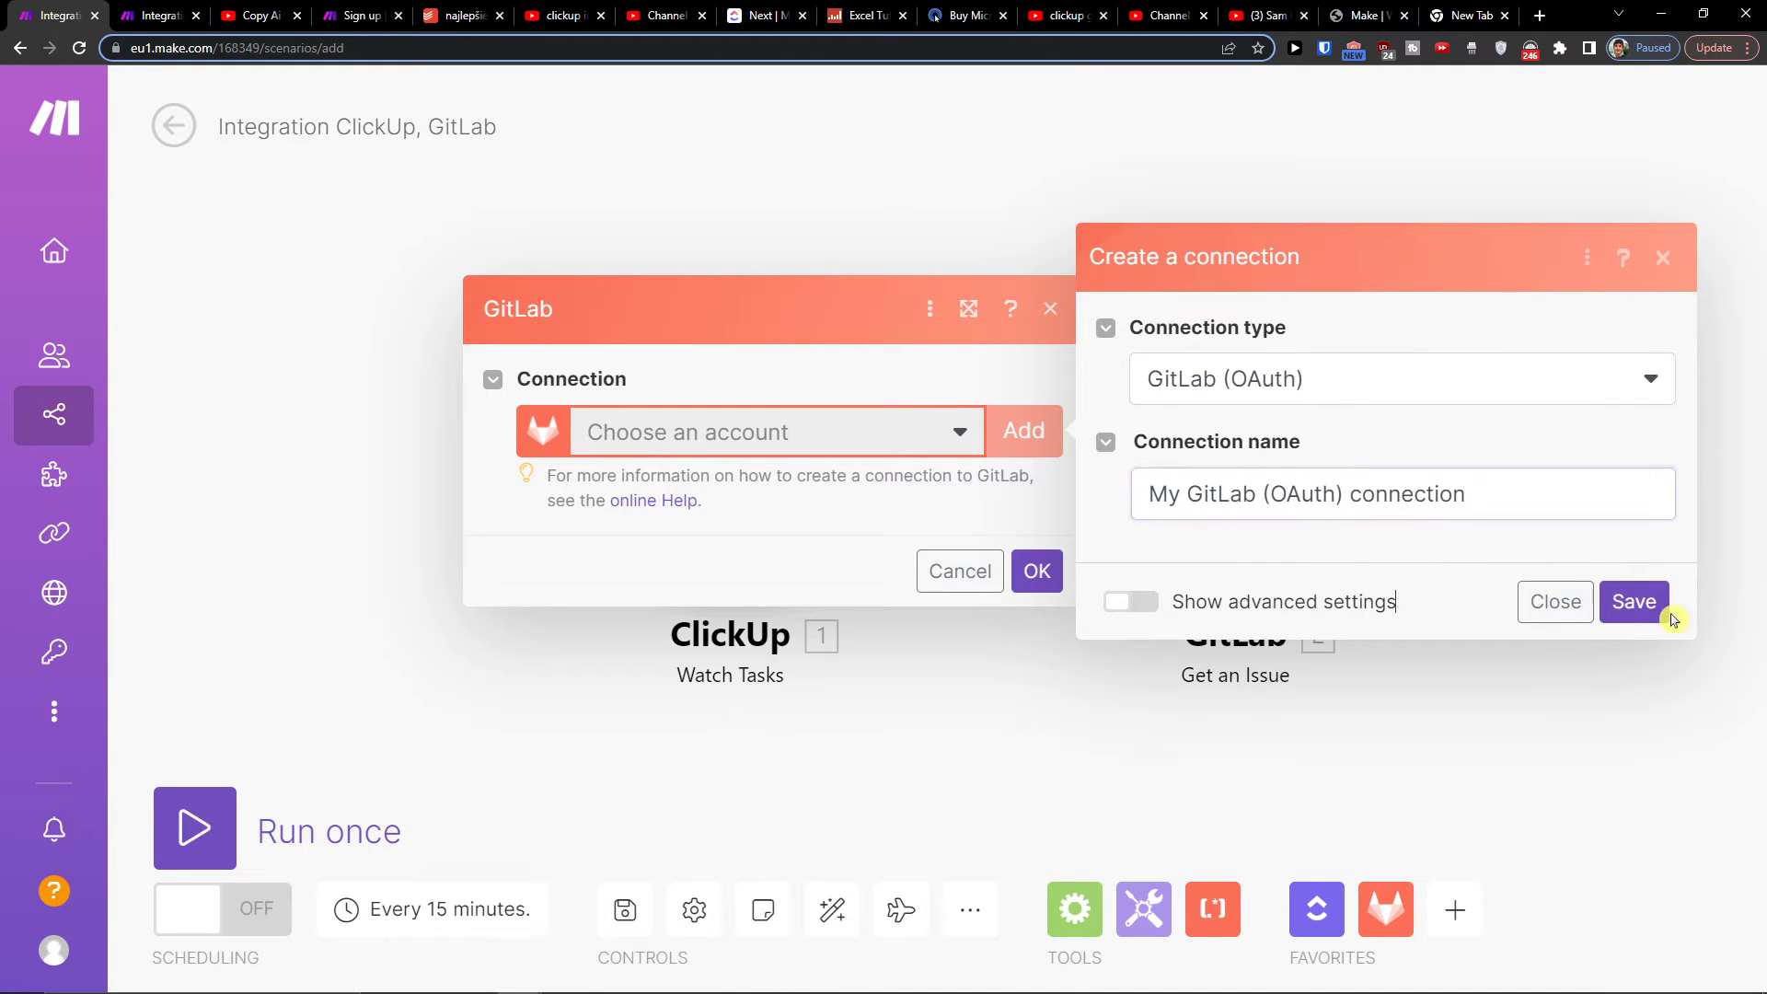
click(1633, 601)
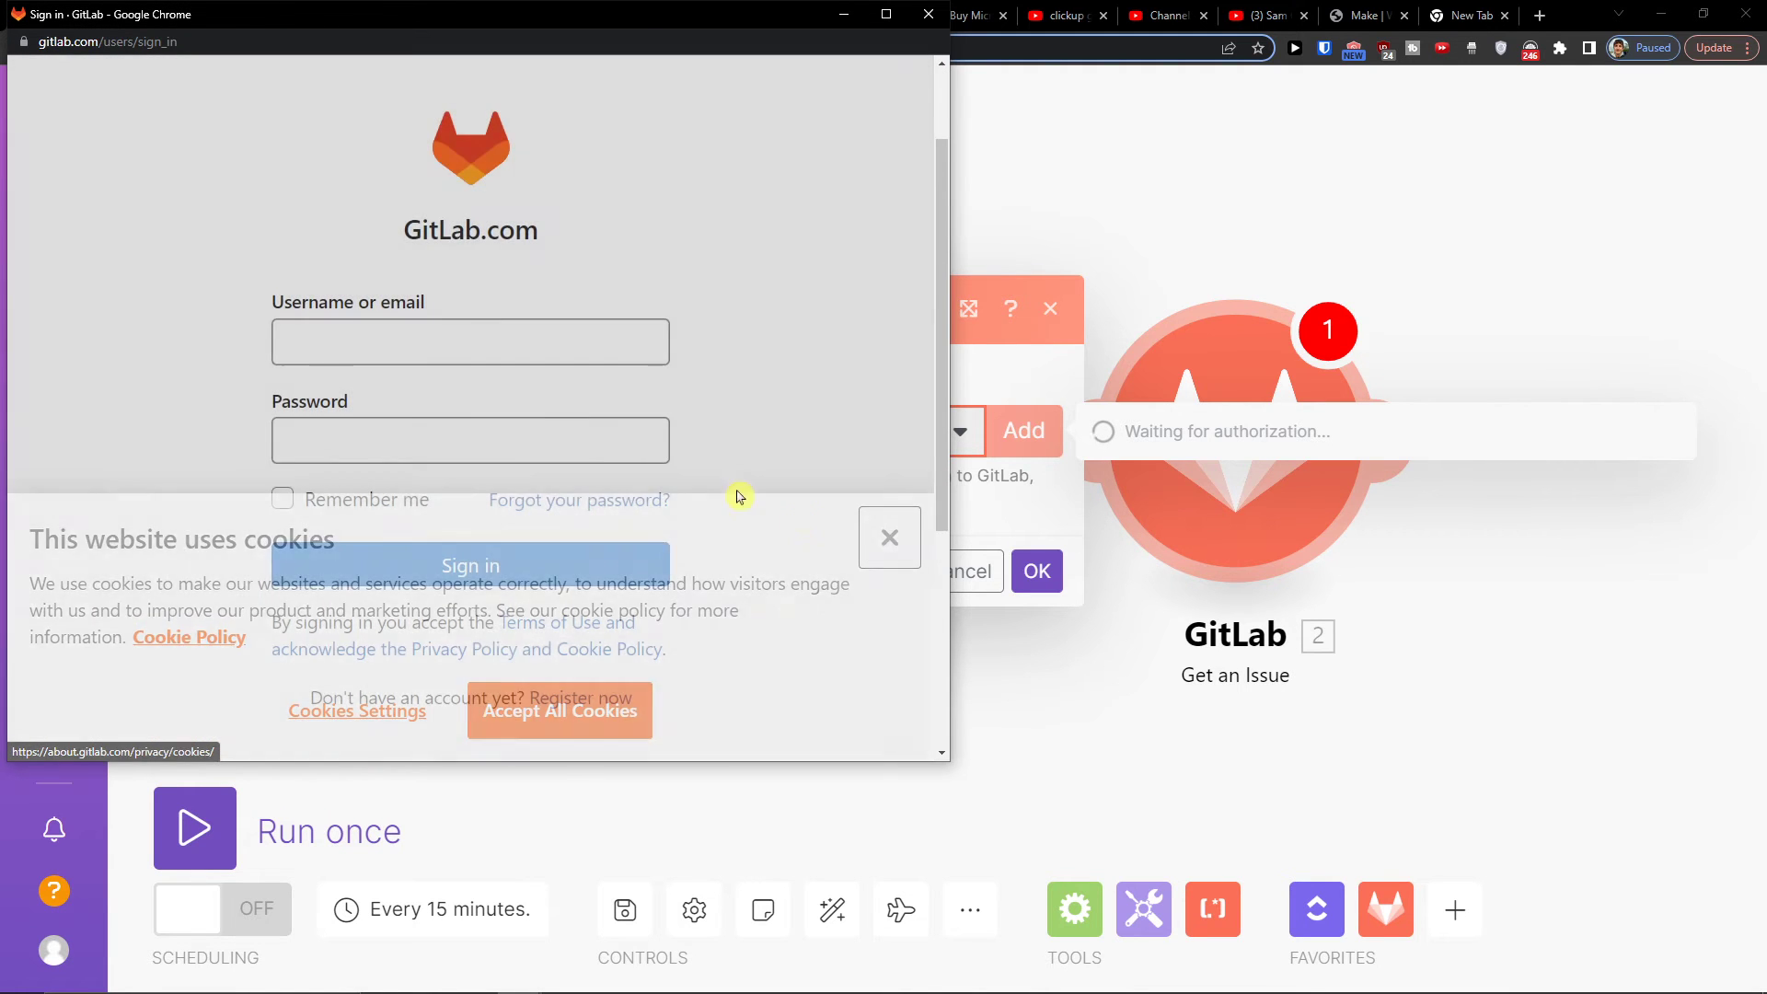
click(559, 710)
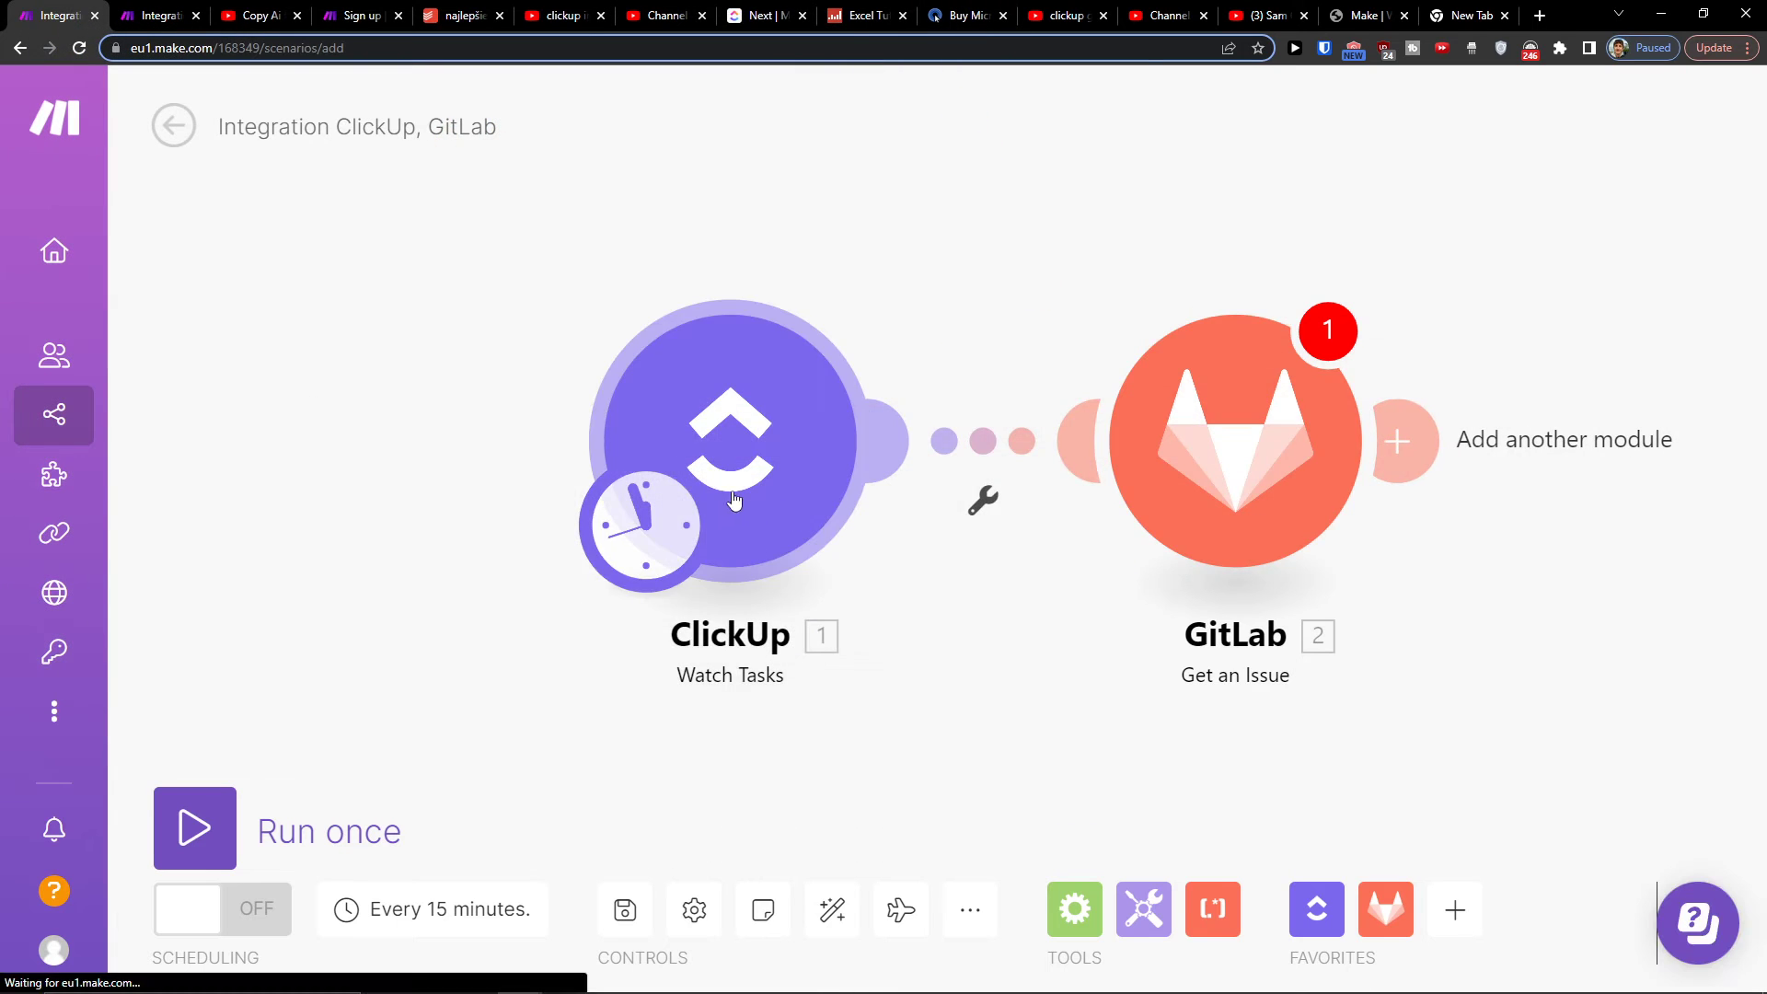
mouse_move(624, 910)
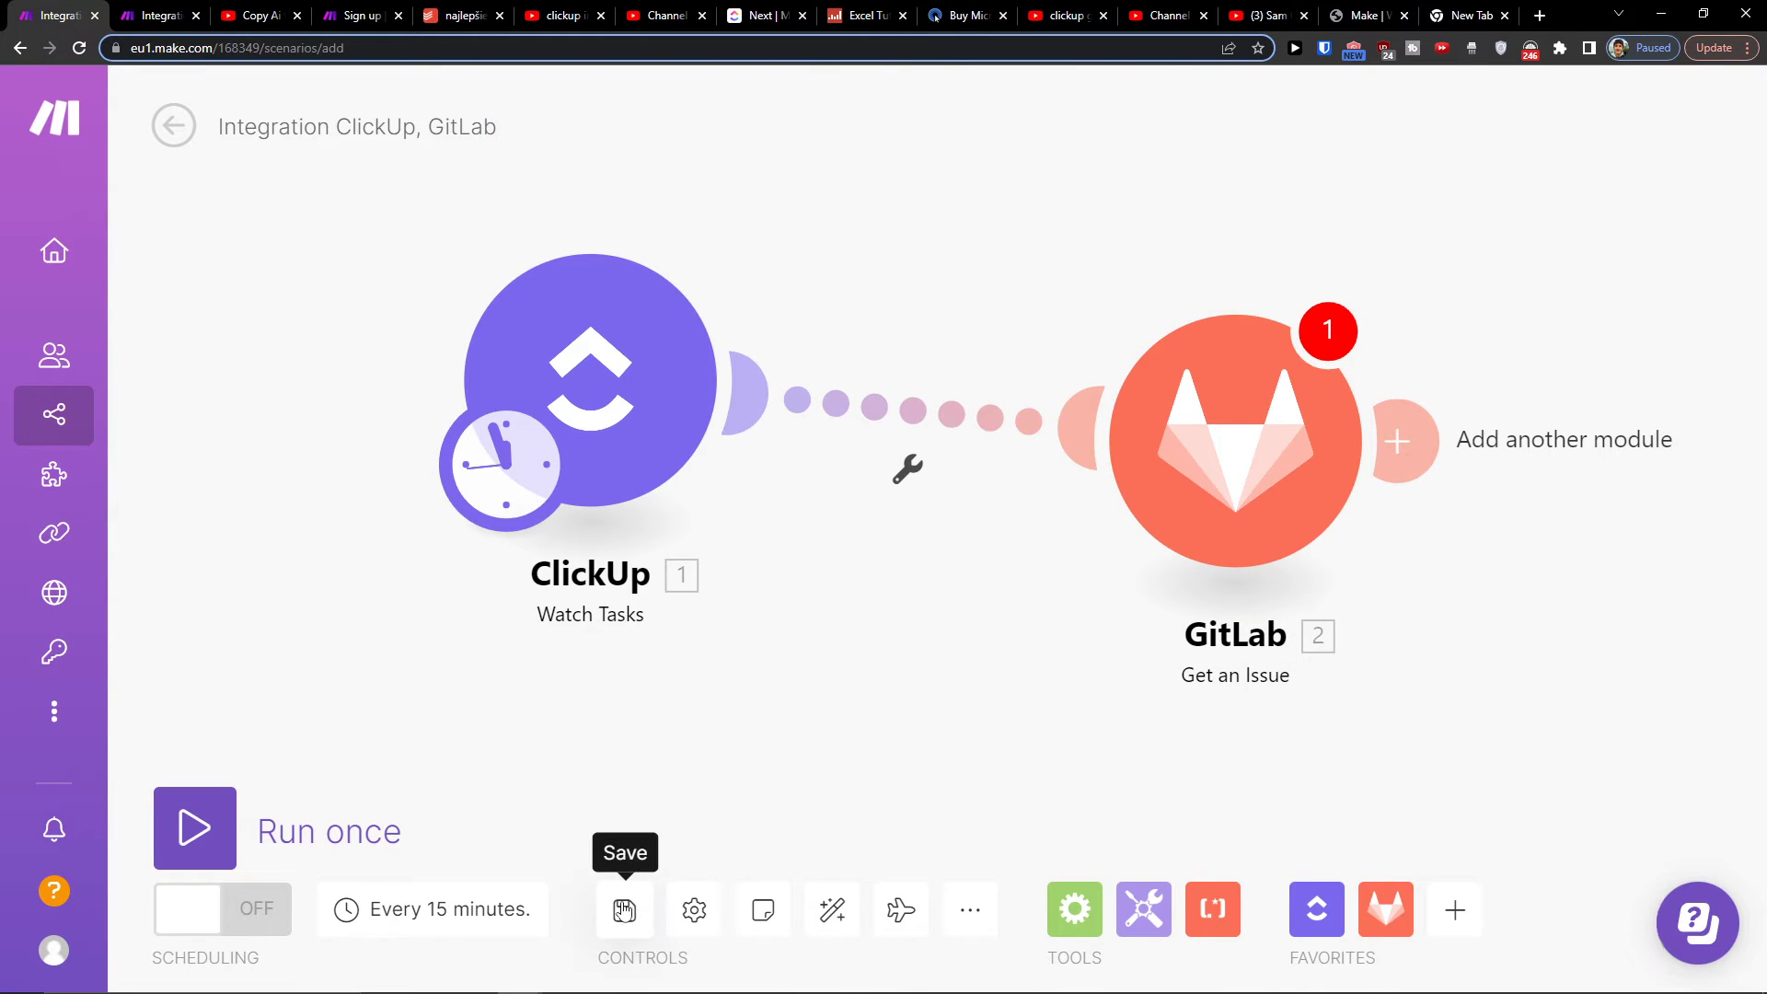
mouse_move(432, 909)
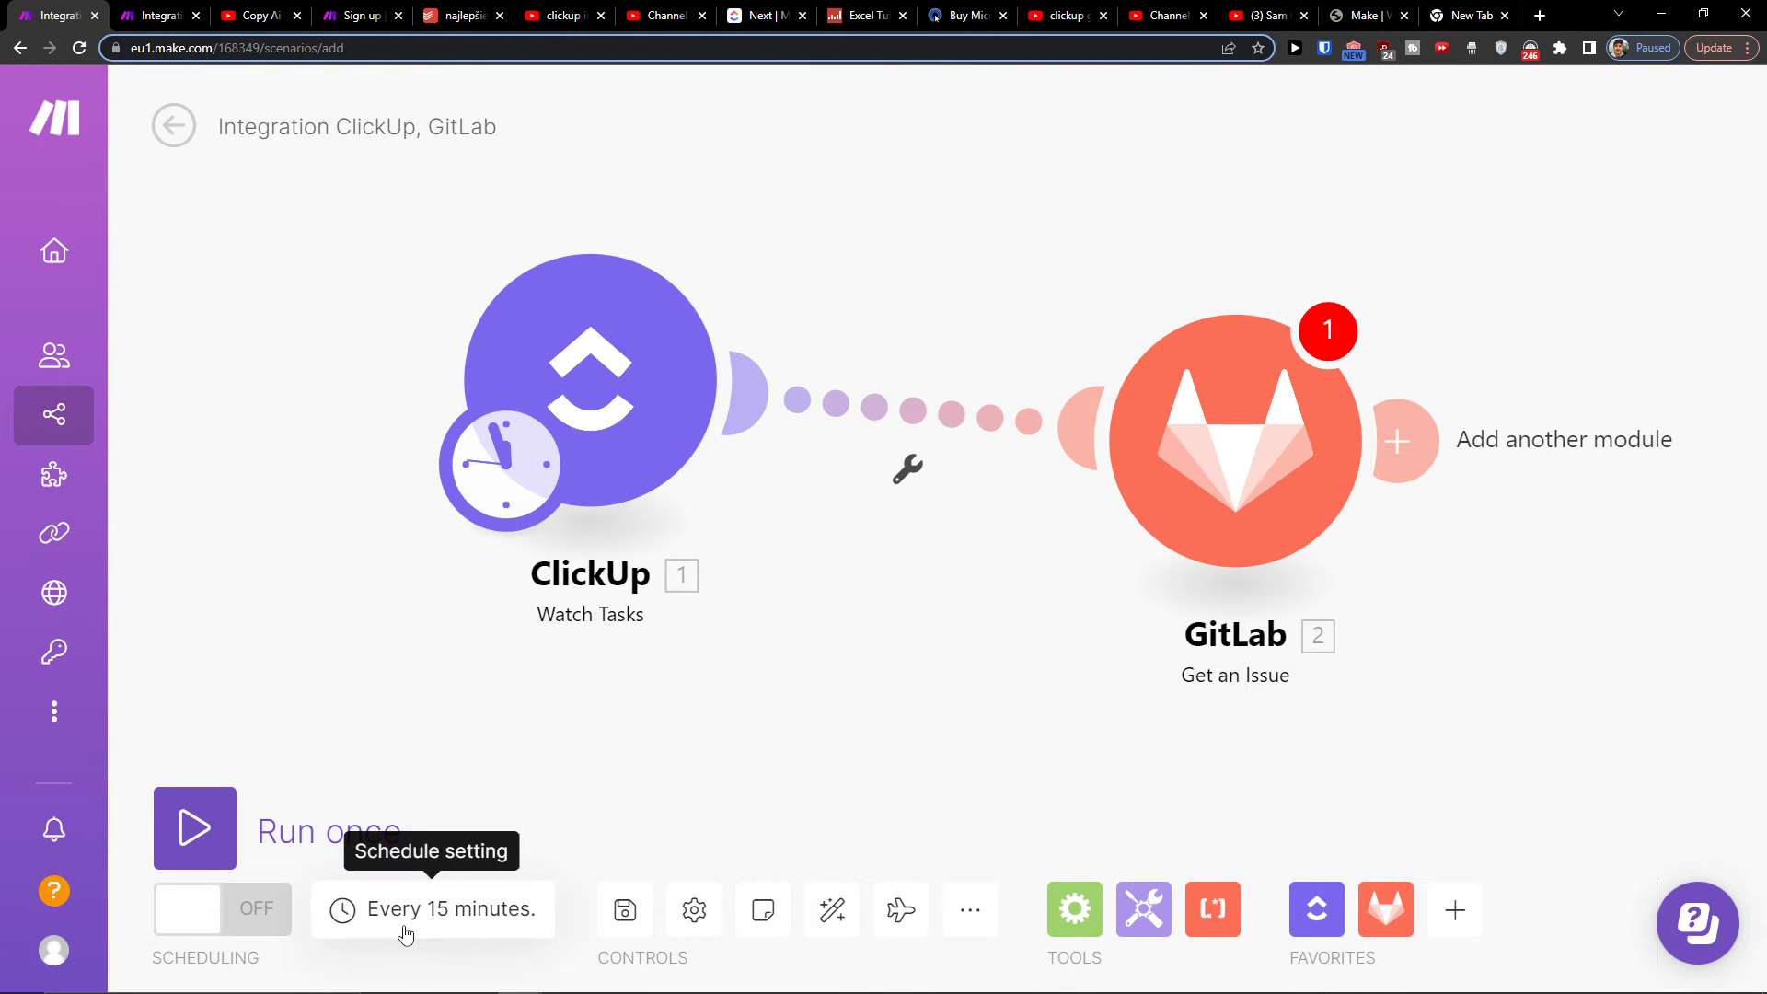
mouse_move(781, 455)
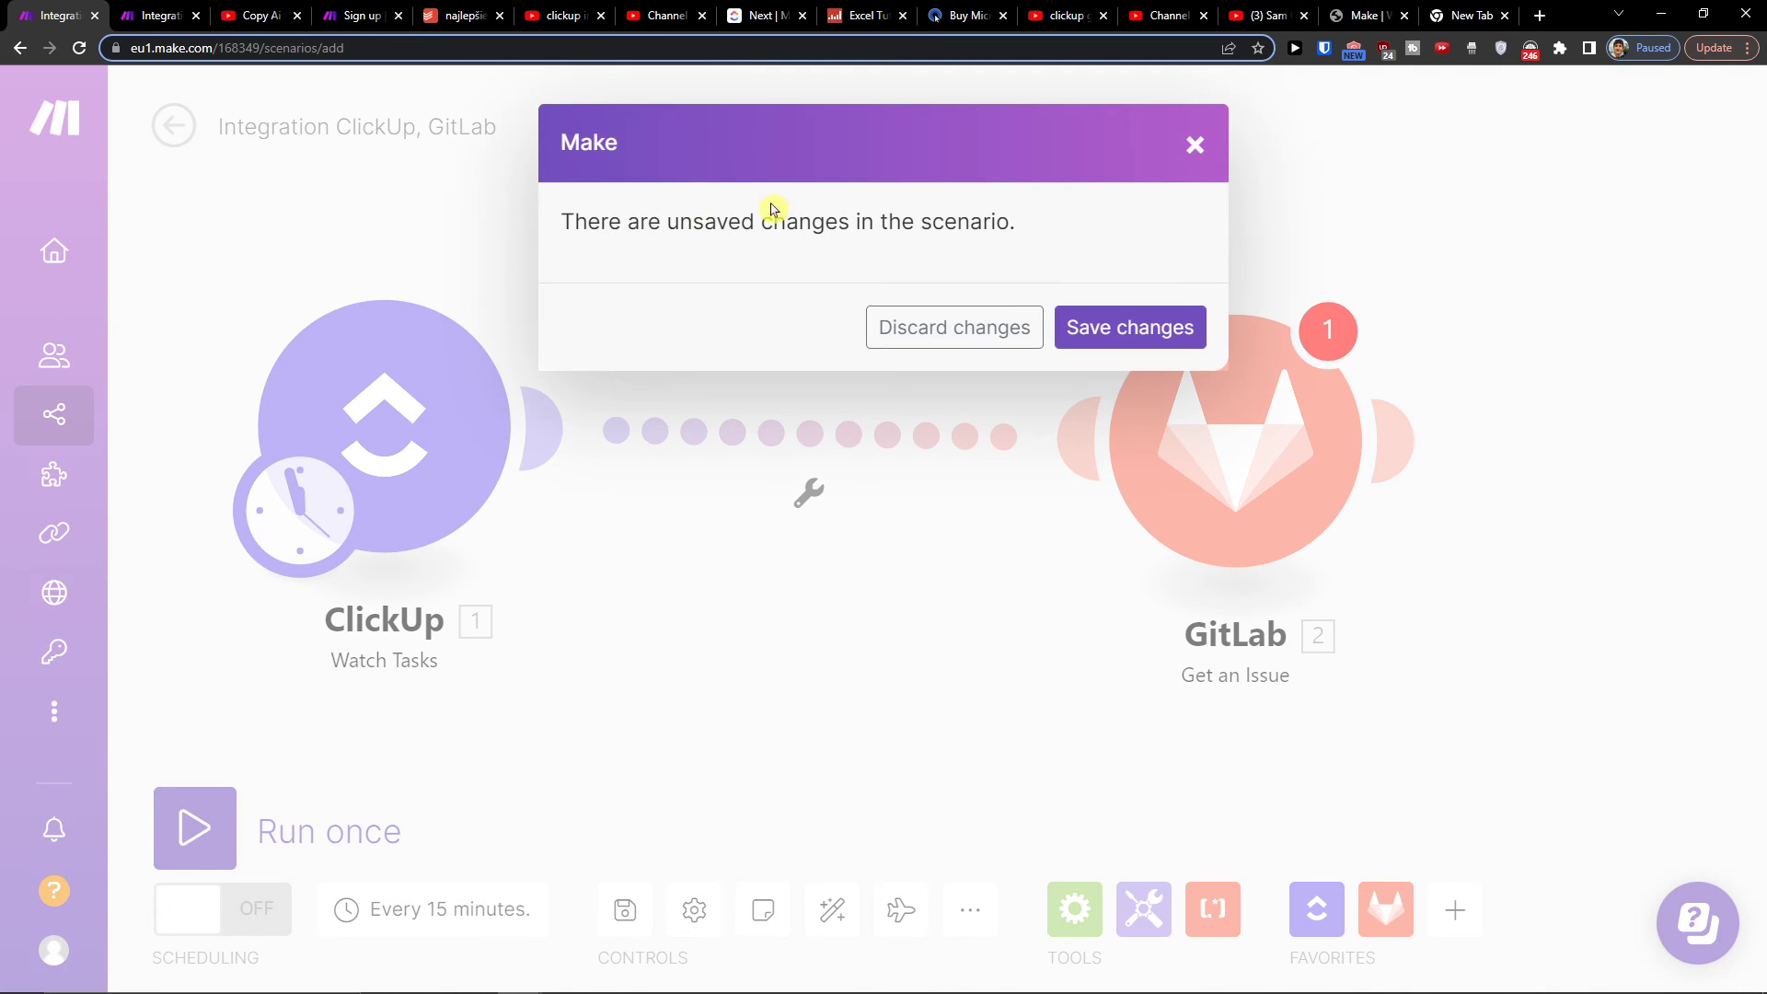
Step: Discard unsaved changes, search 'gu', glance at Scenarios, then return to Templates
click(953, 327)
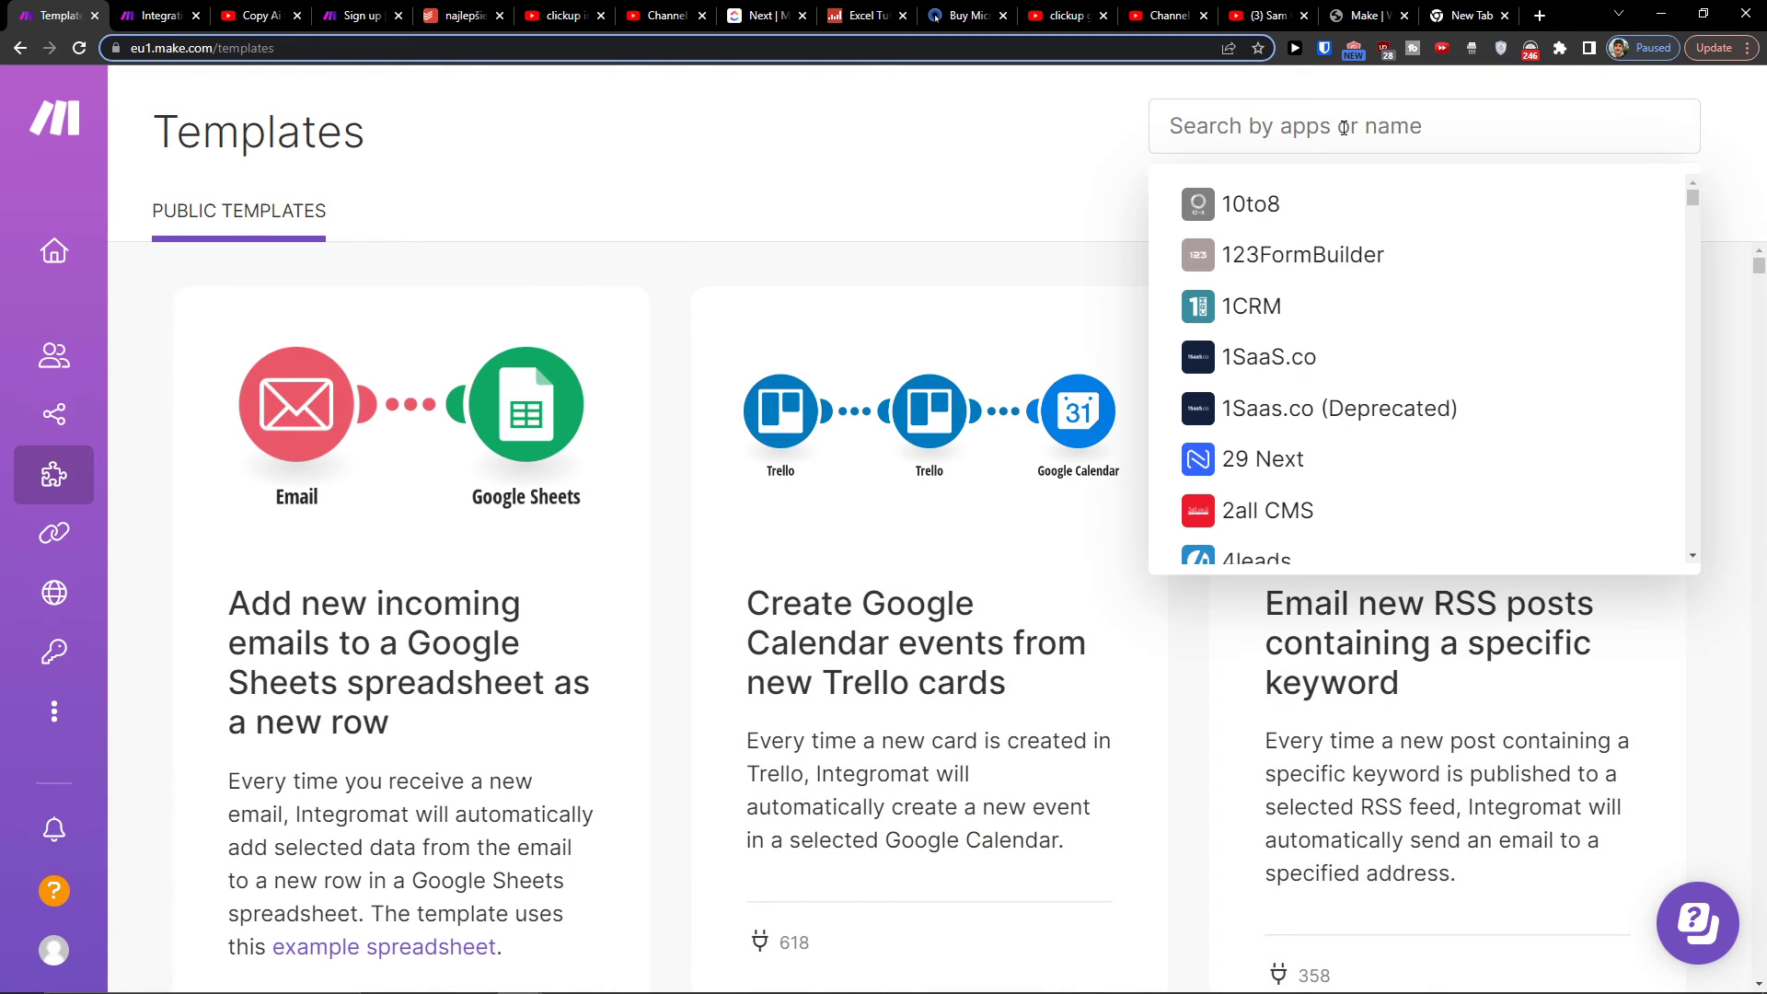
text(gu)
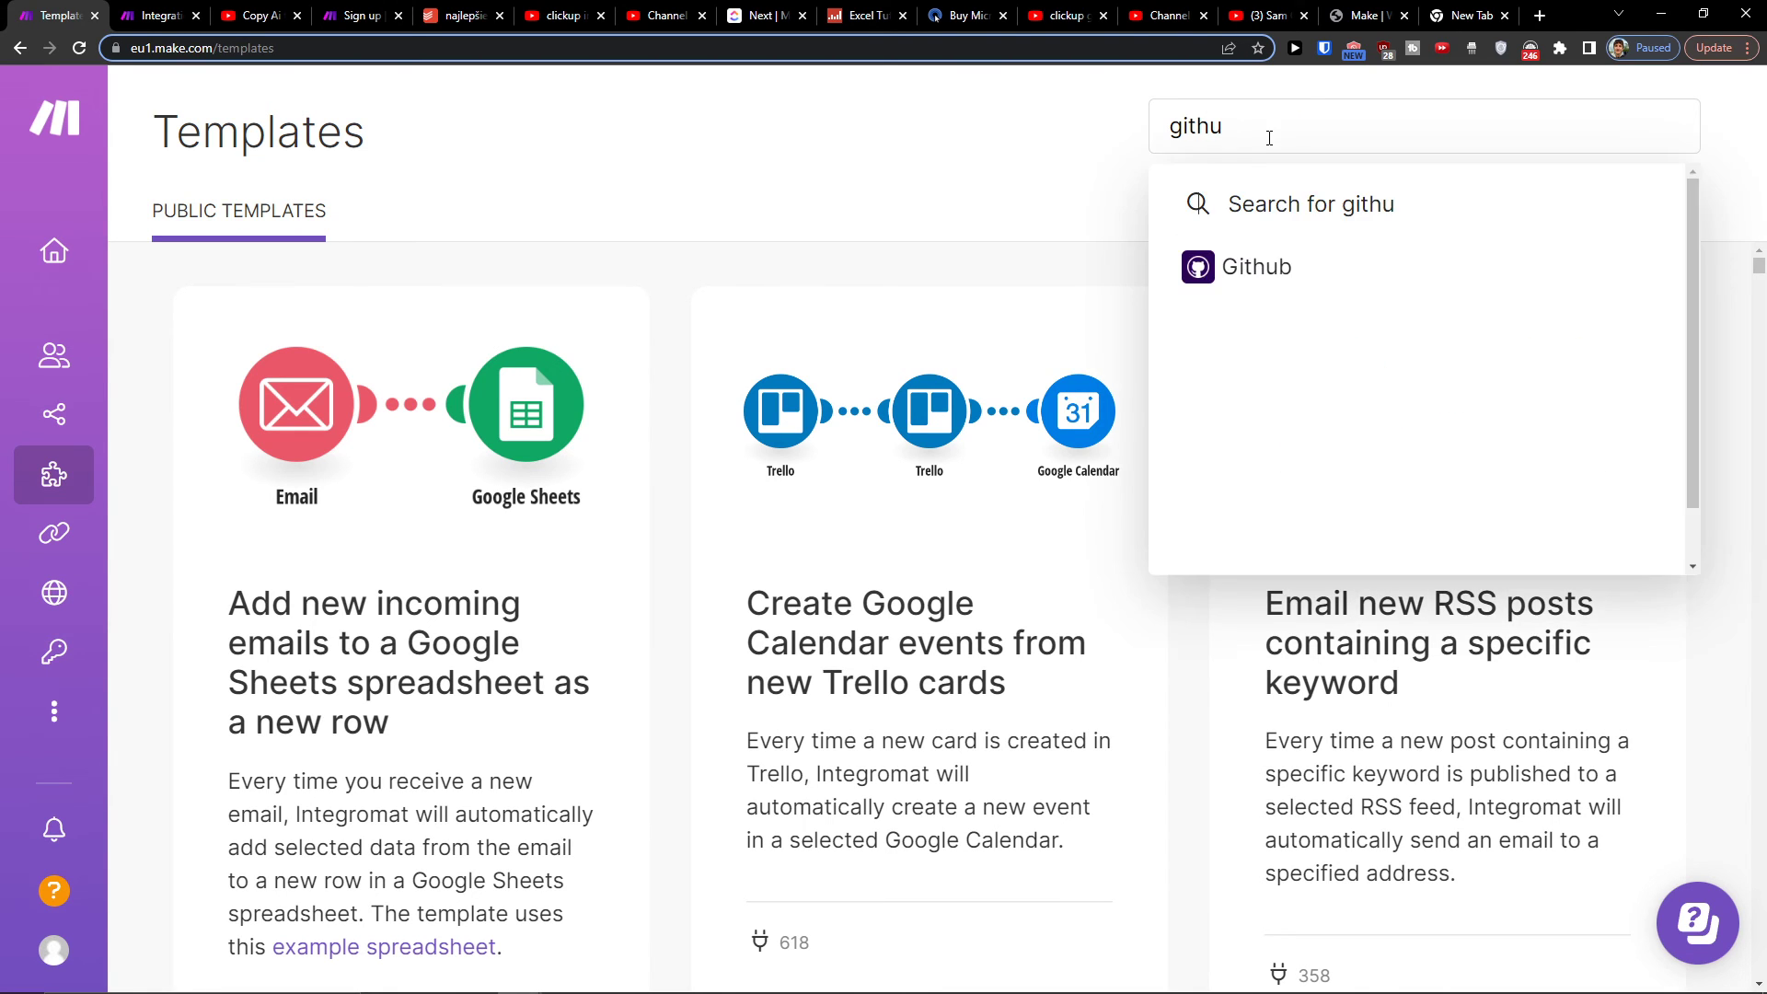
mouse_move(1262, 127)
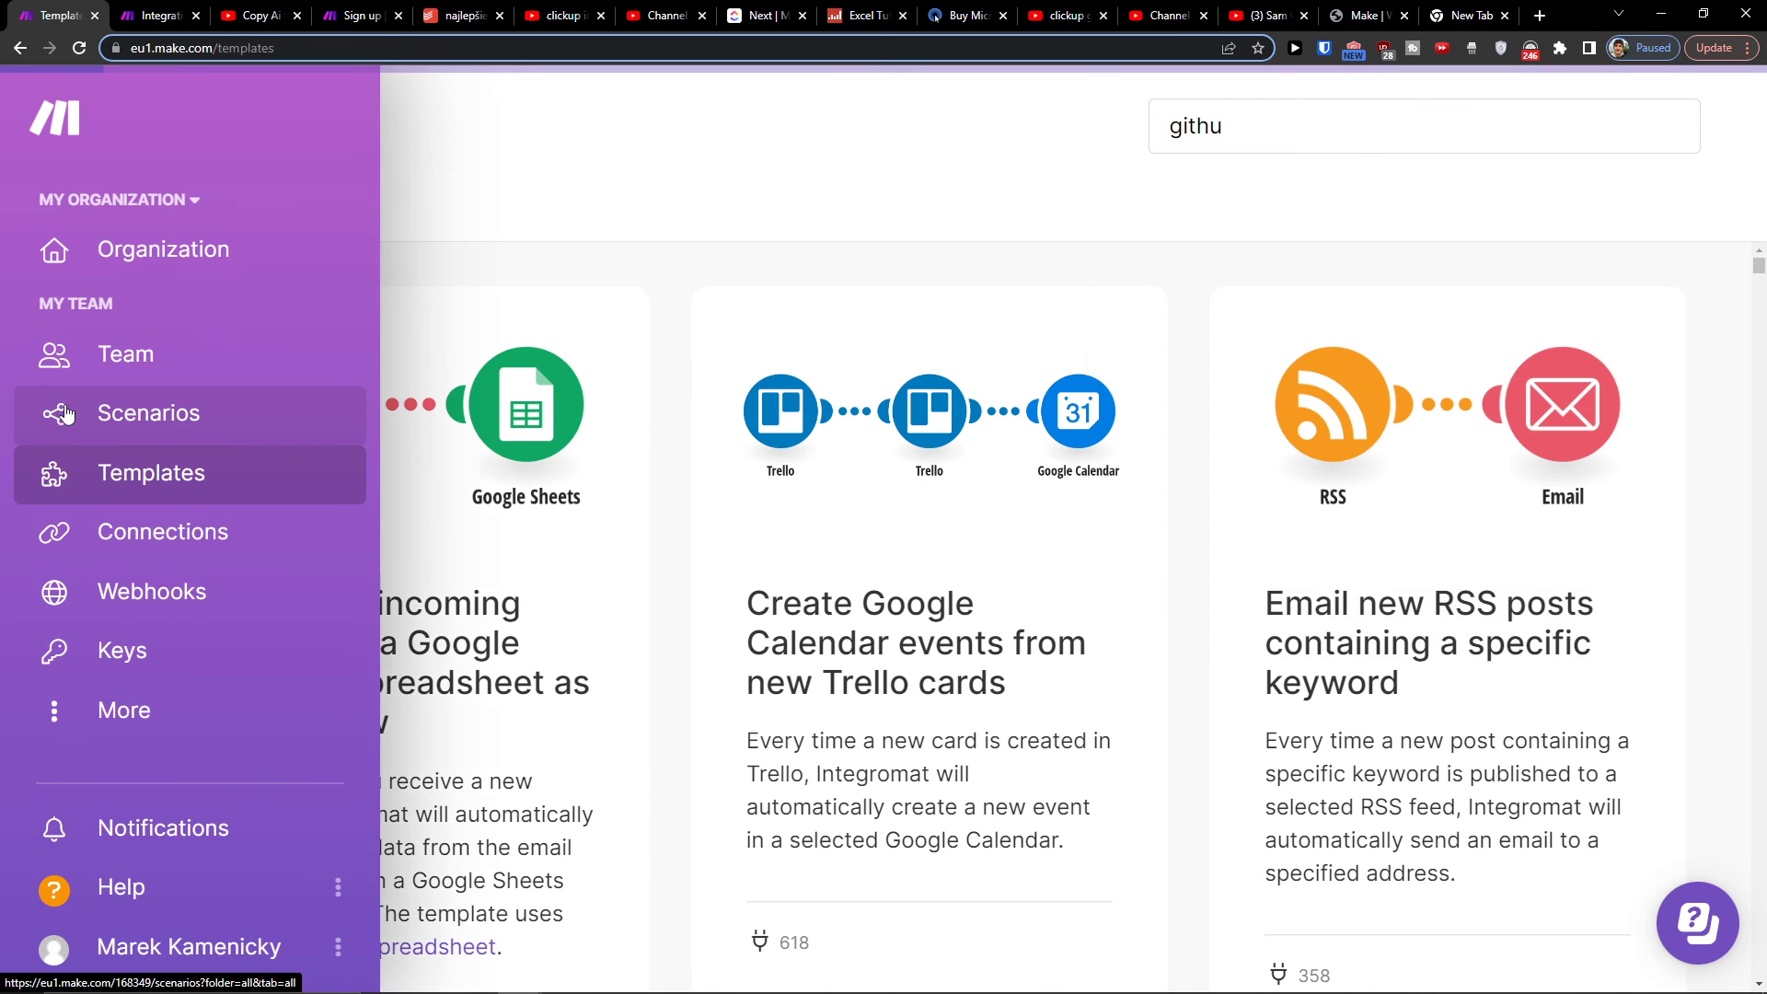
click(149, 412)
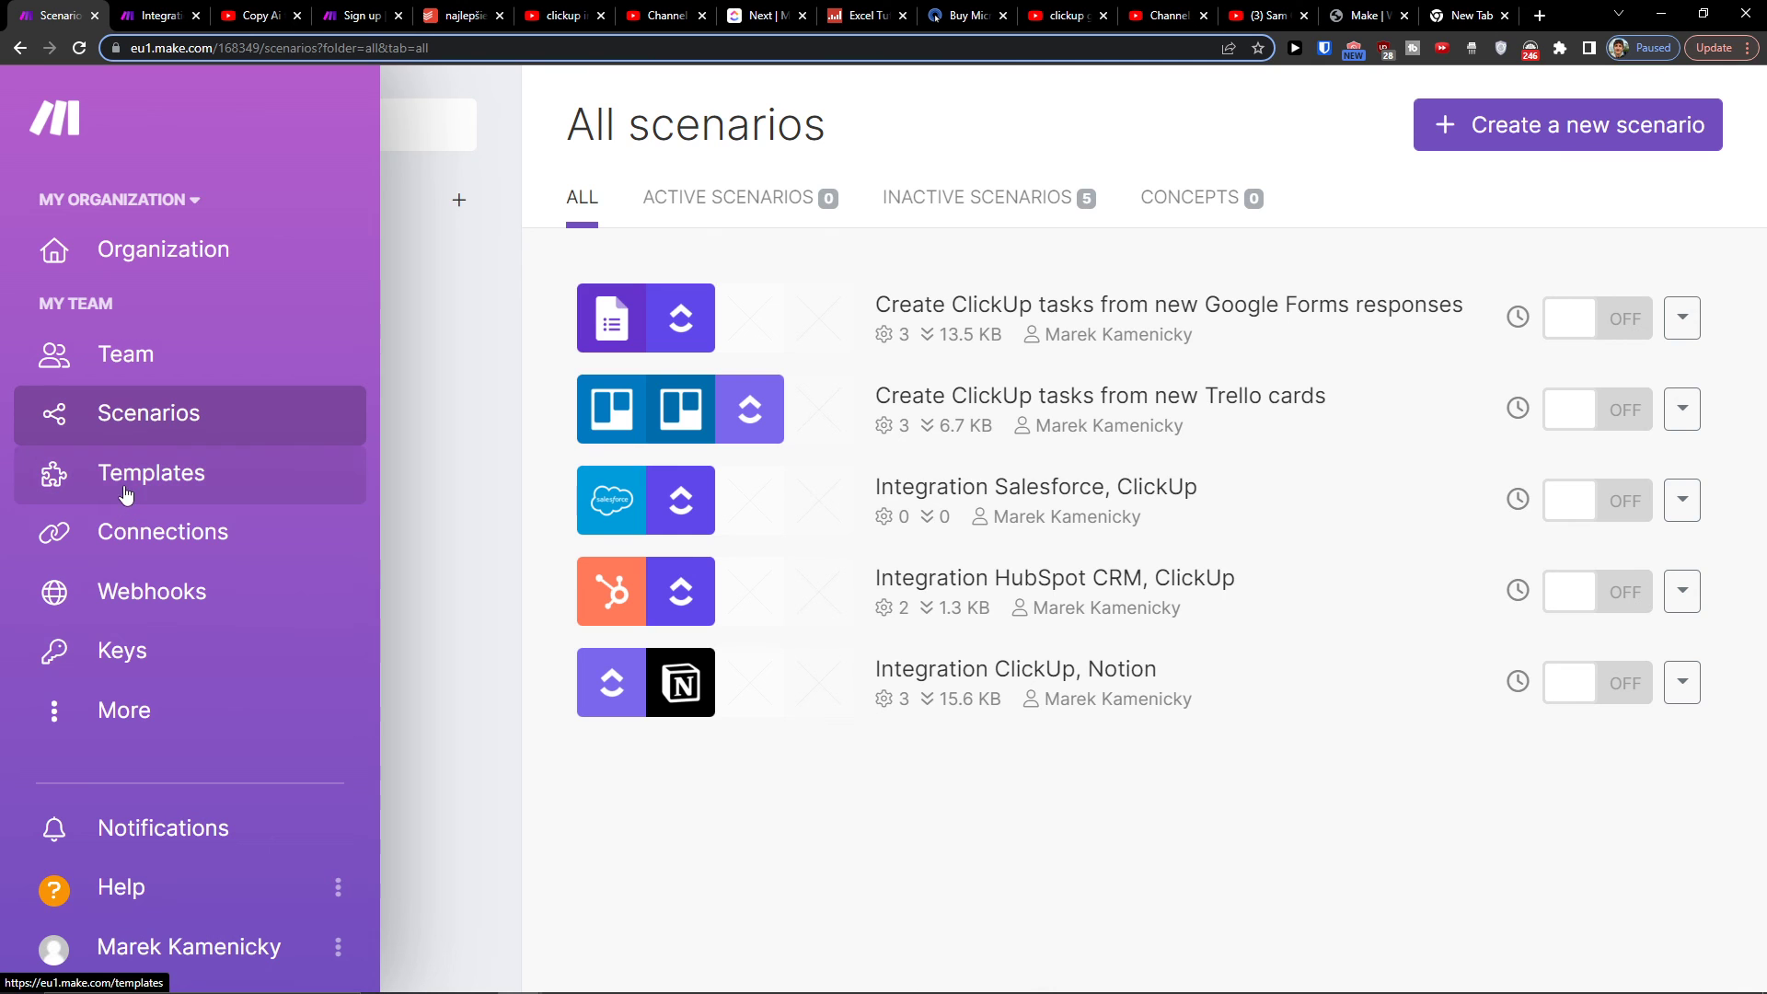
click(151, 473)
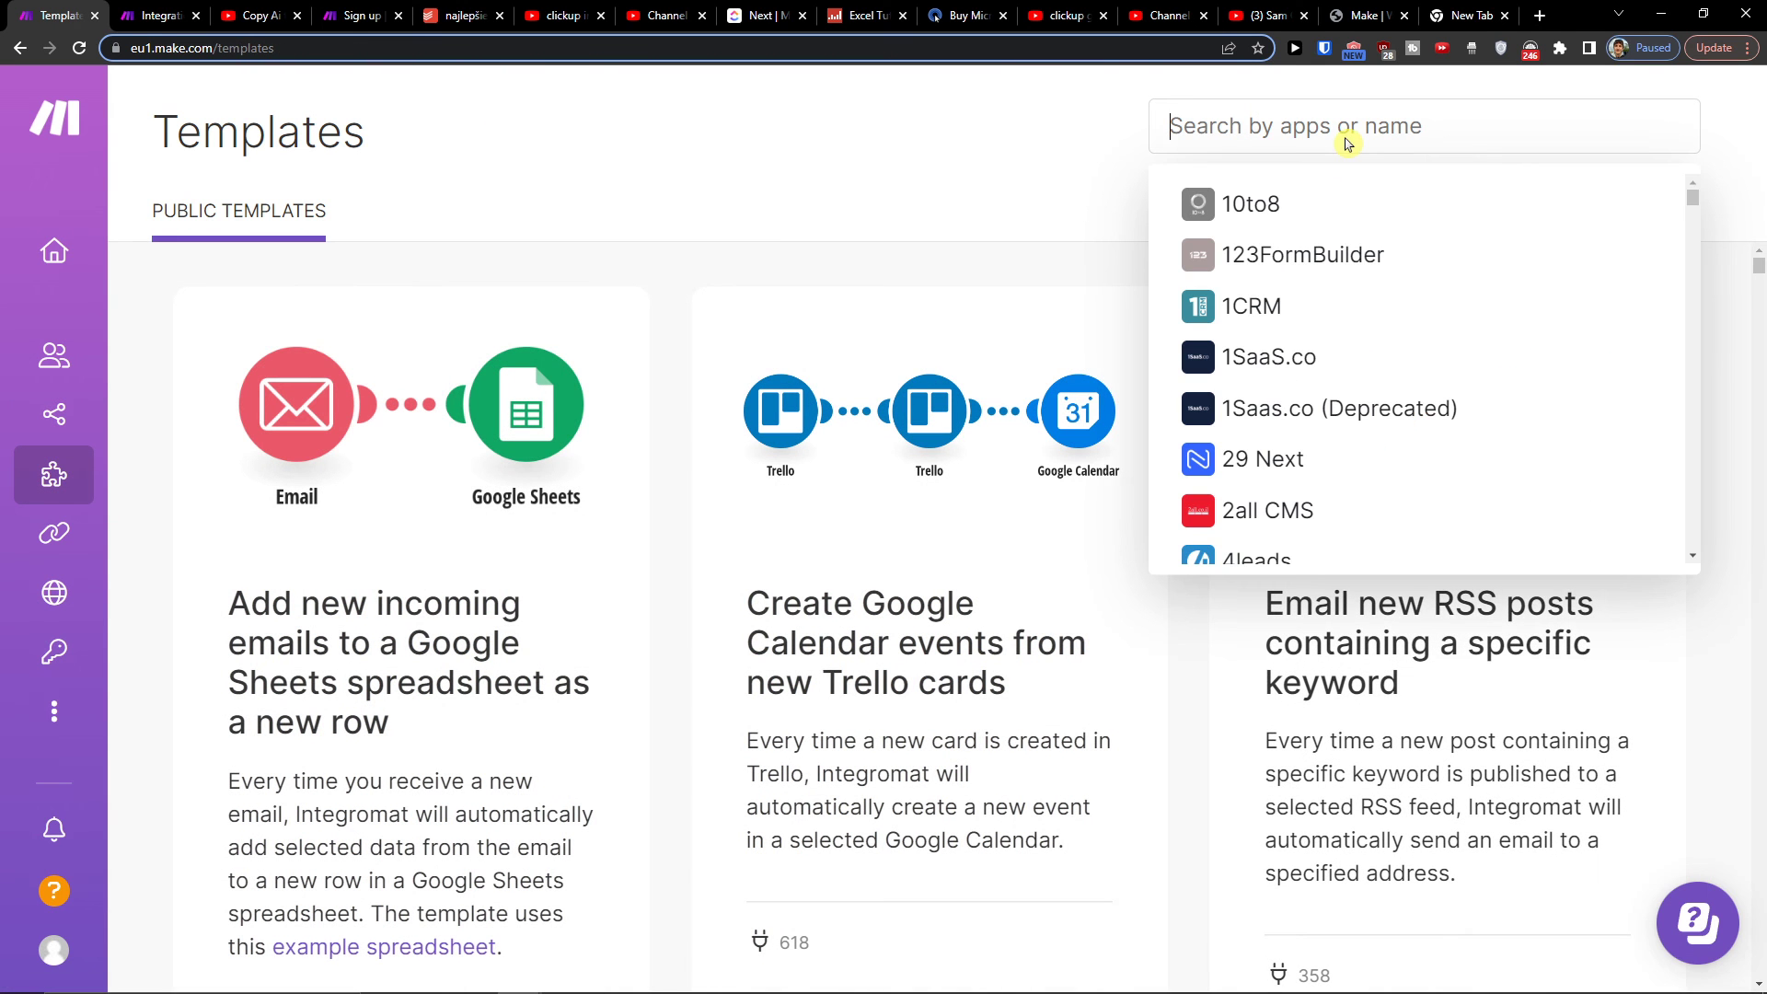